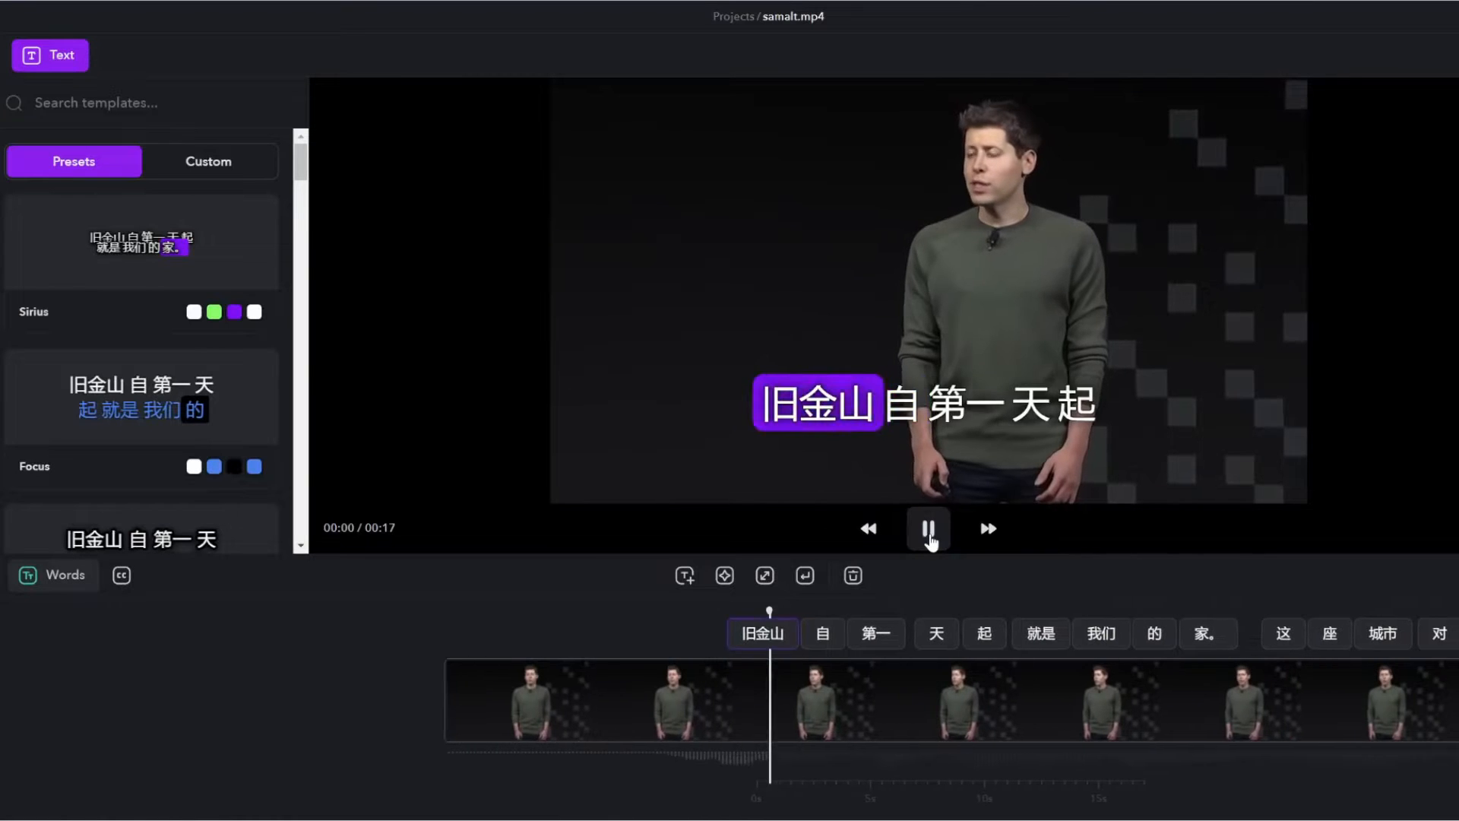
- Pause the Chinese-captioned demo preview and enter the Captions web app's My Projects page
click(927, 527)
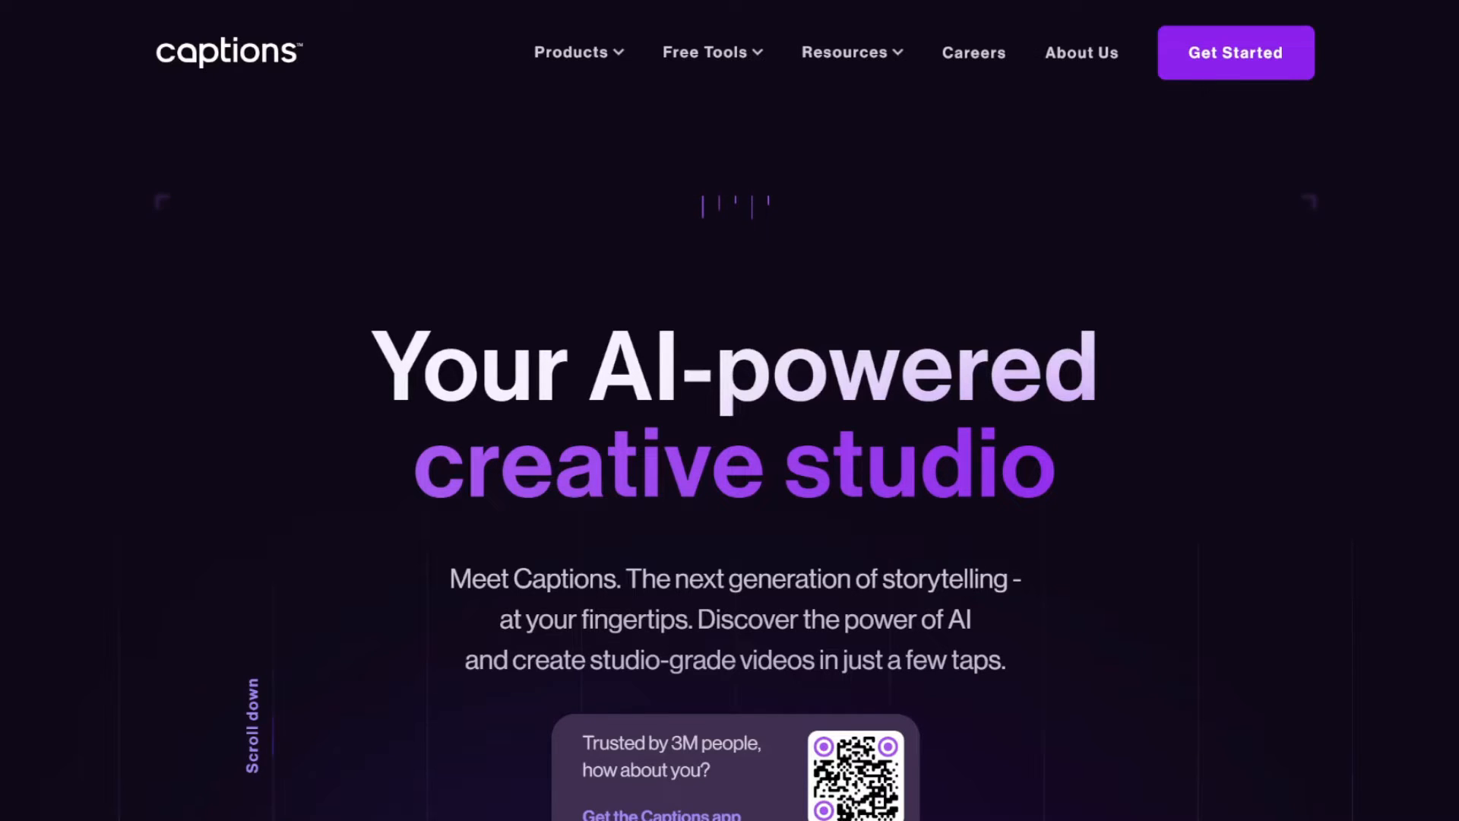
click(1234, 52)
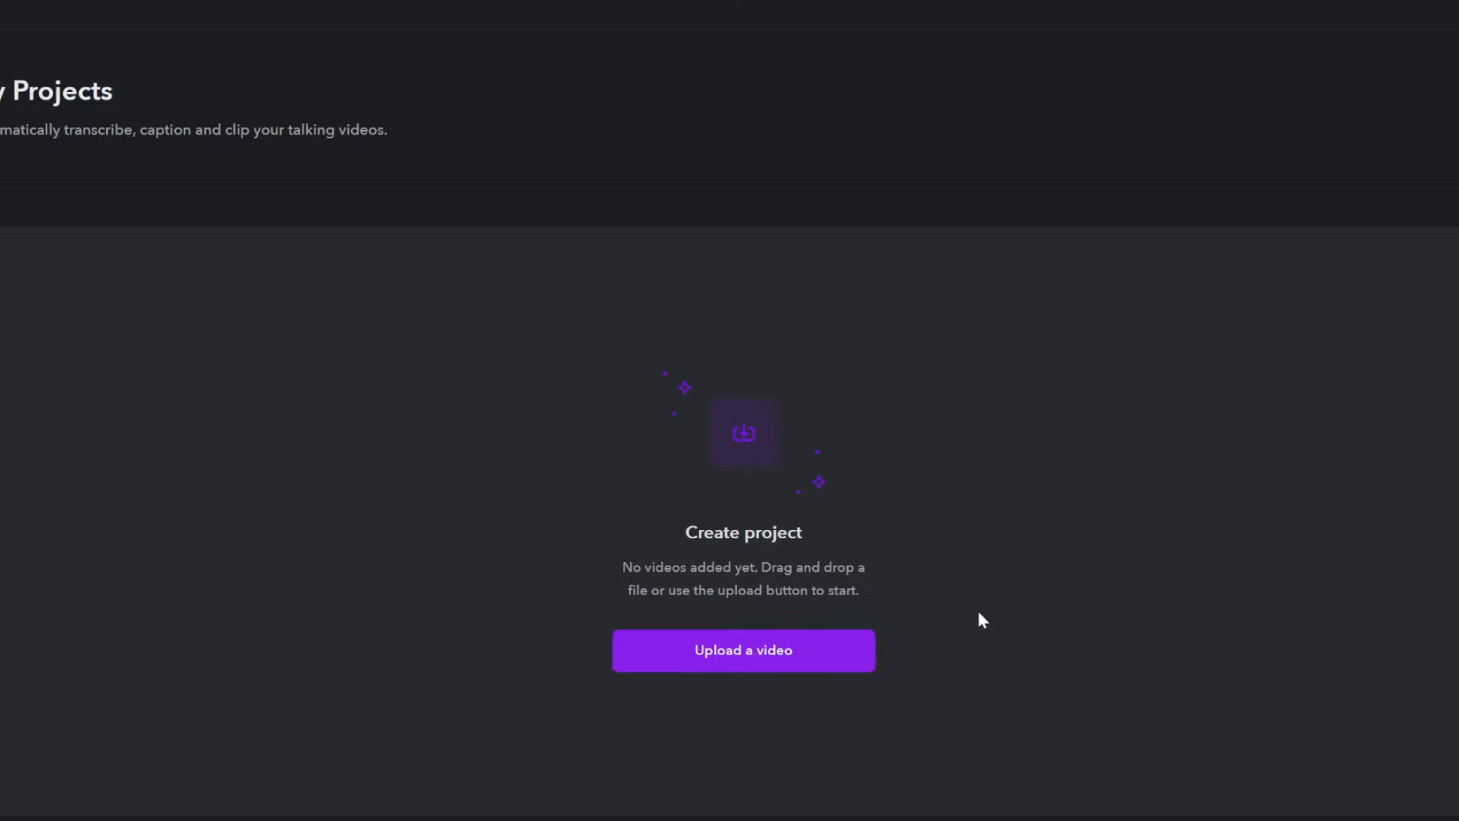
mouse_move(1033, 641)
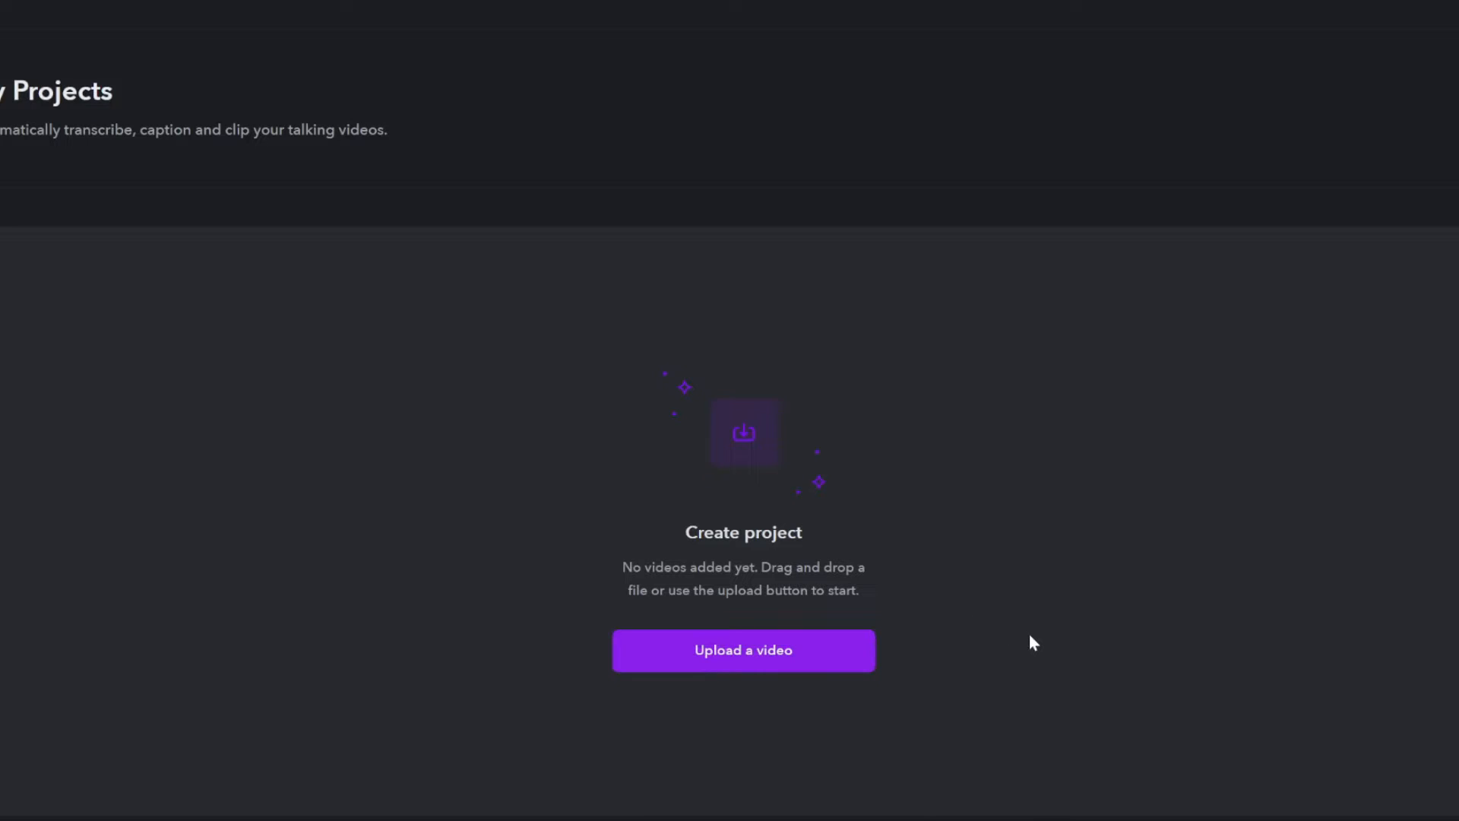
- Select samalt.mp4 from the Downloads temp folder to upload as a new project
click(743, 649)
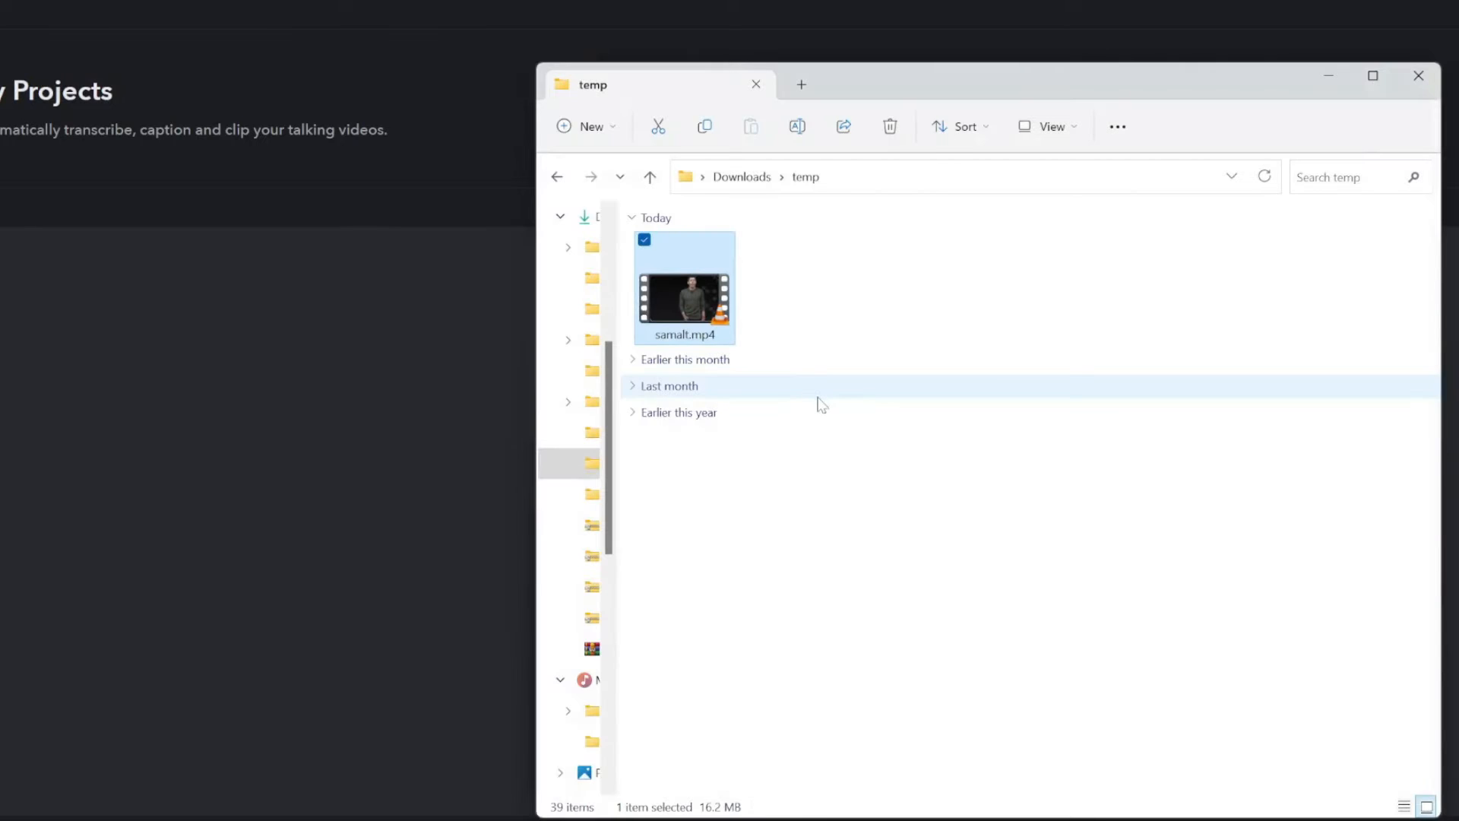
mouse_move(818, 433)
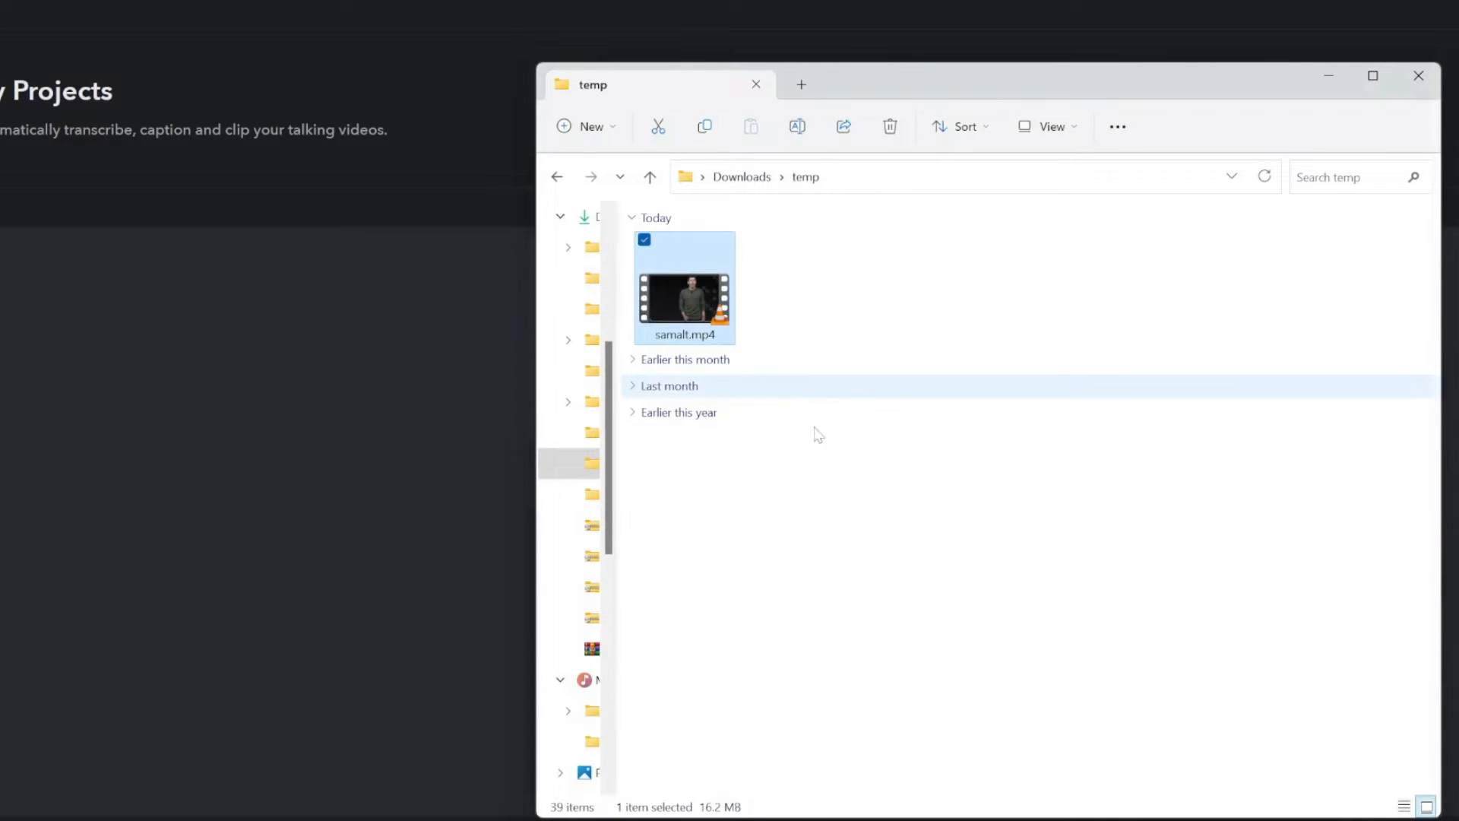
mouse_move(806, 529)
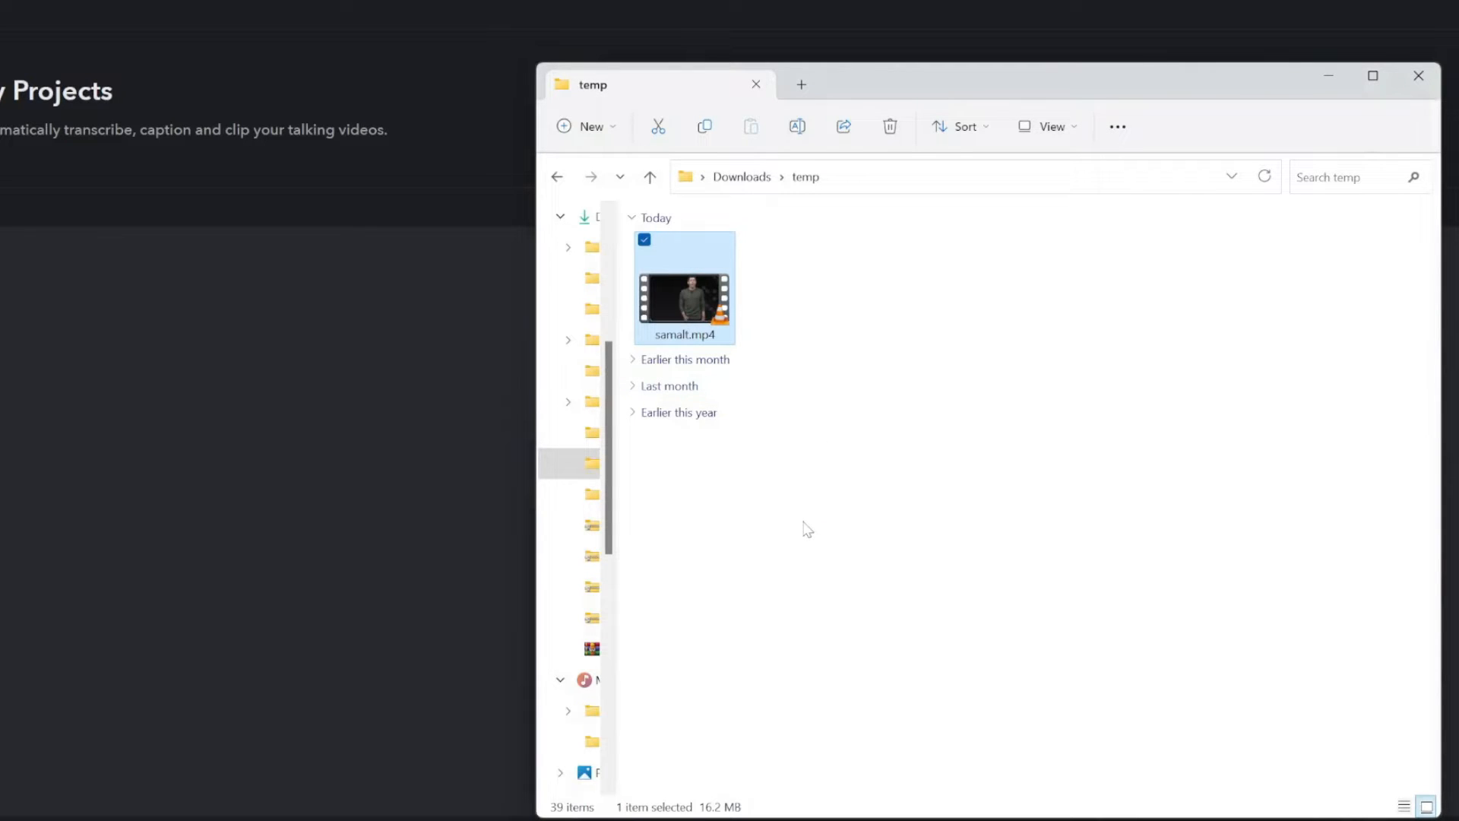
mouse_move(684, 304)
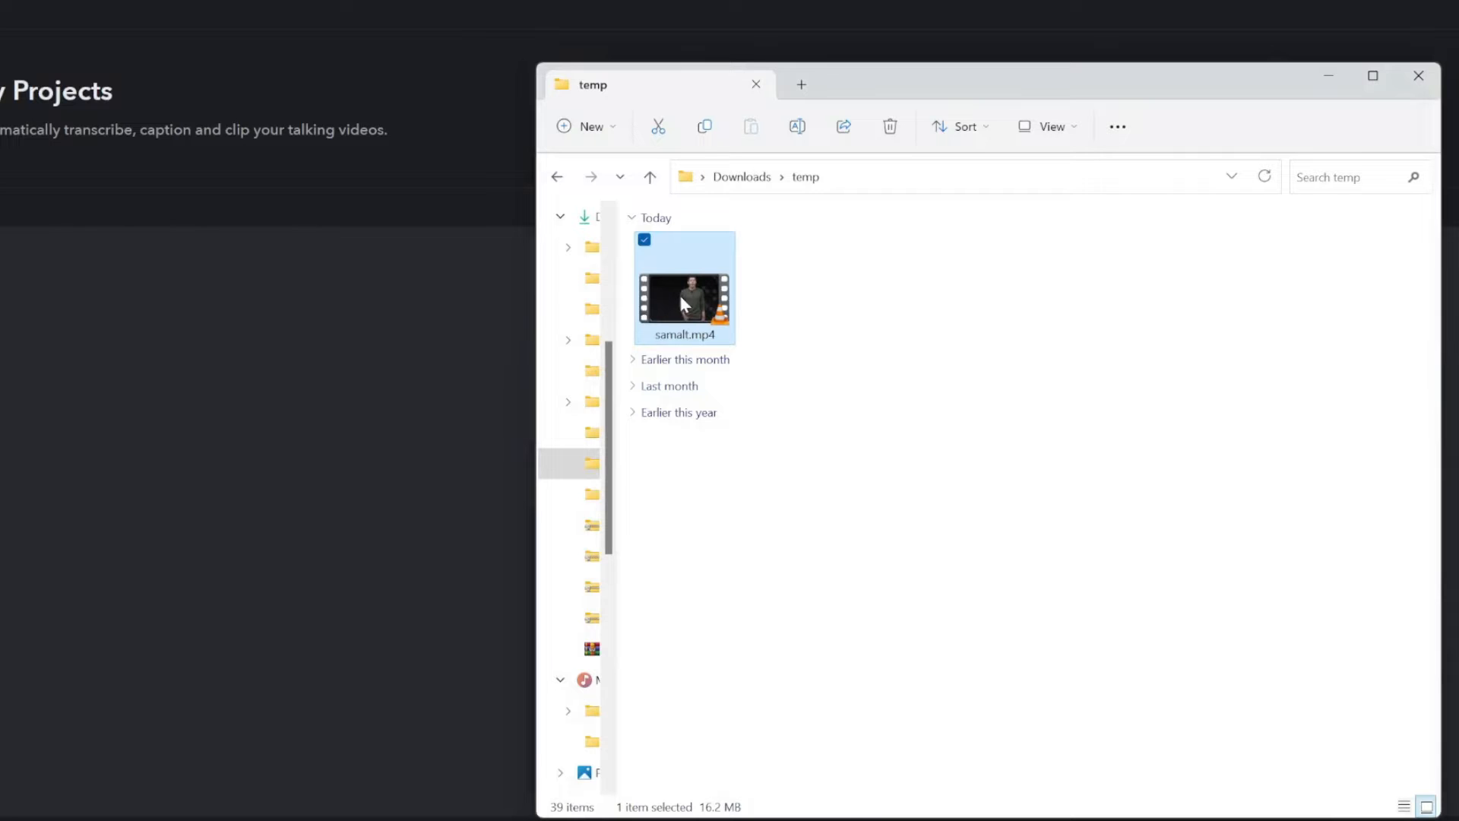
mouse_move(675, 310)
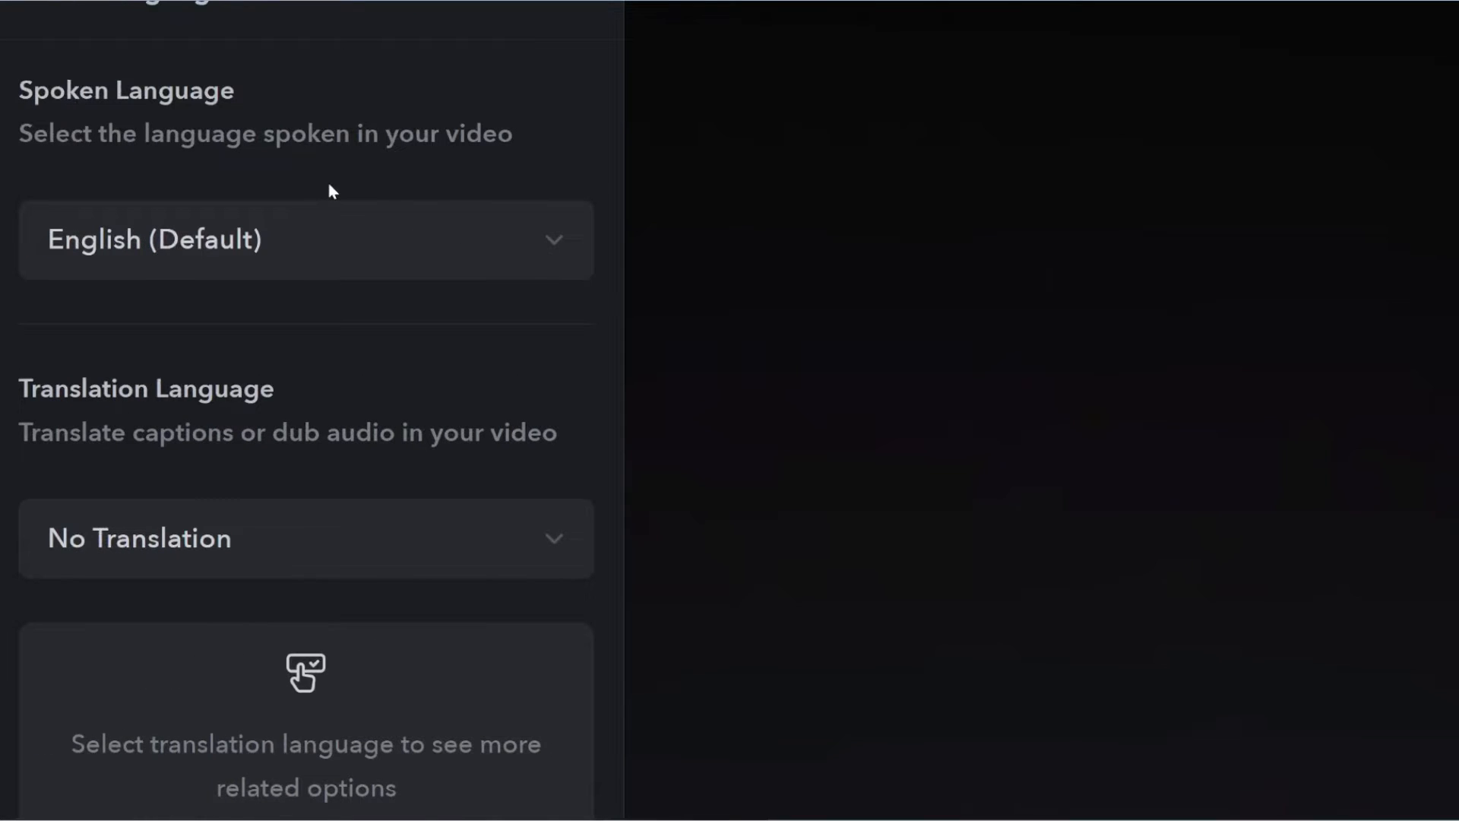
- Choose Español (Spanish) as the translation language for samalt.mp4 with AI Dubbing
scroll(down, 3)
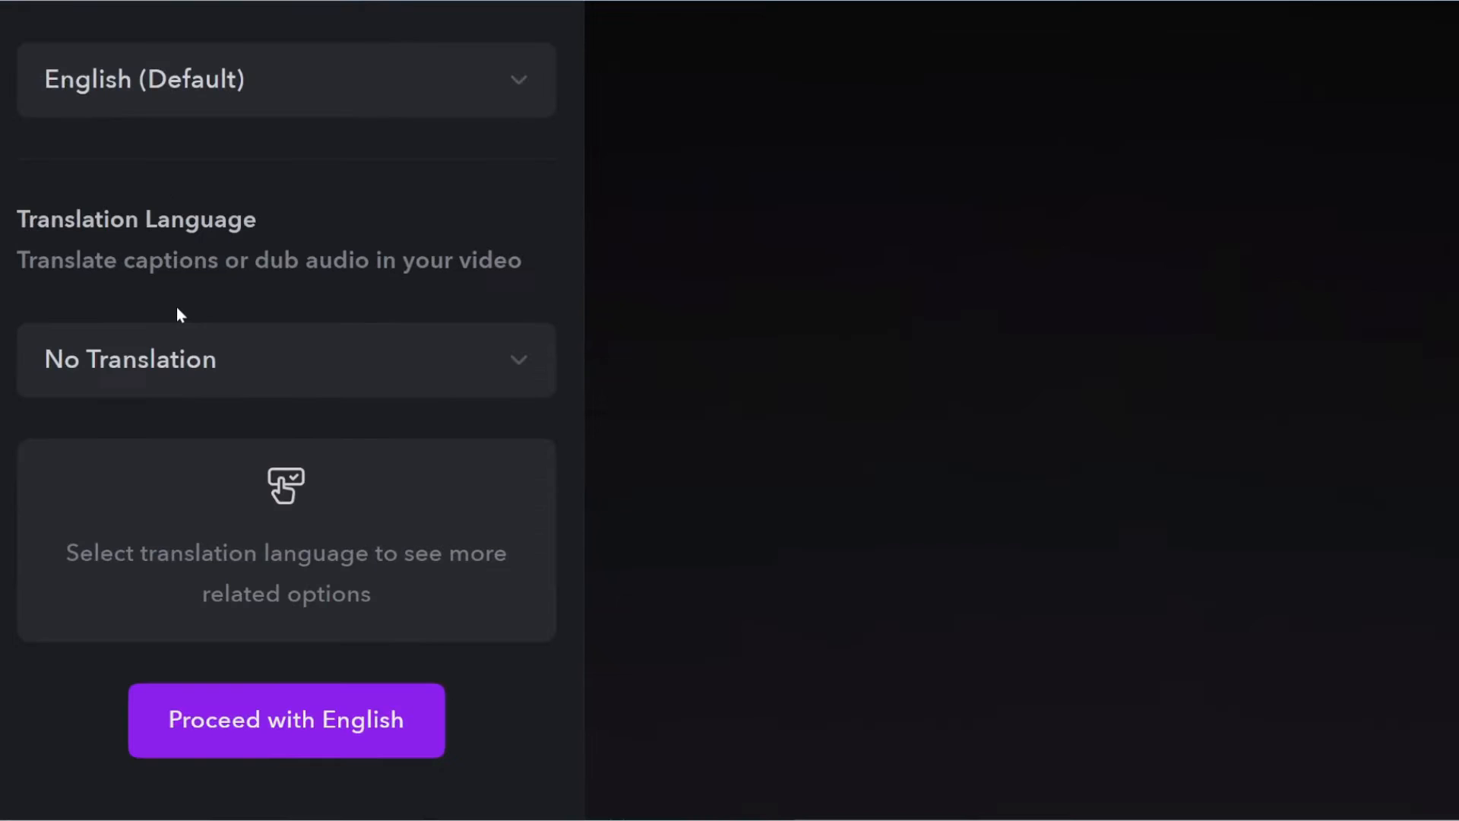
mouse_move(228, 394)
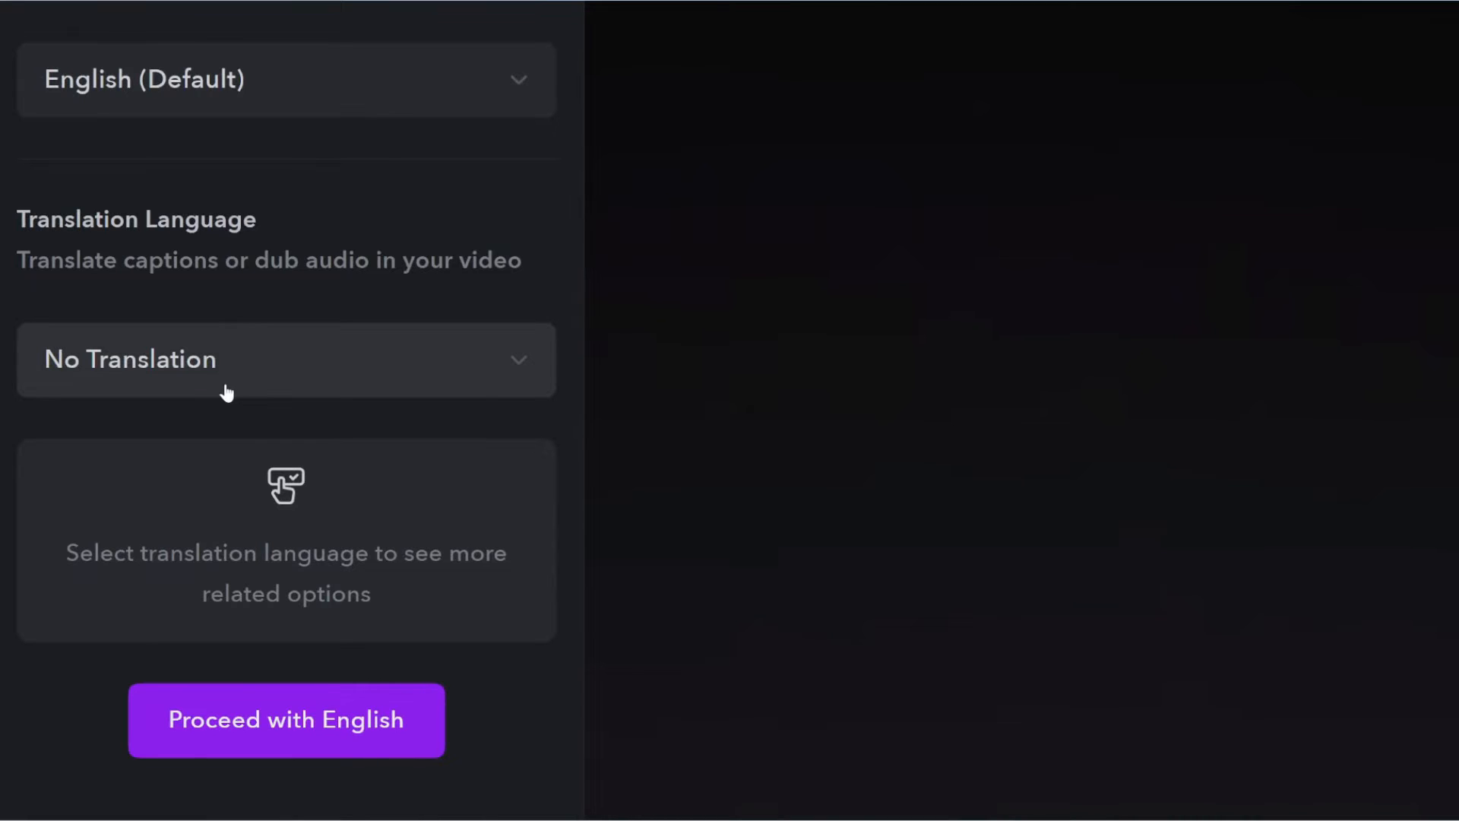
click(285, 361)
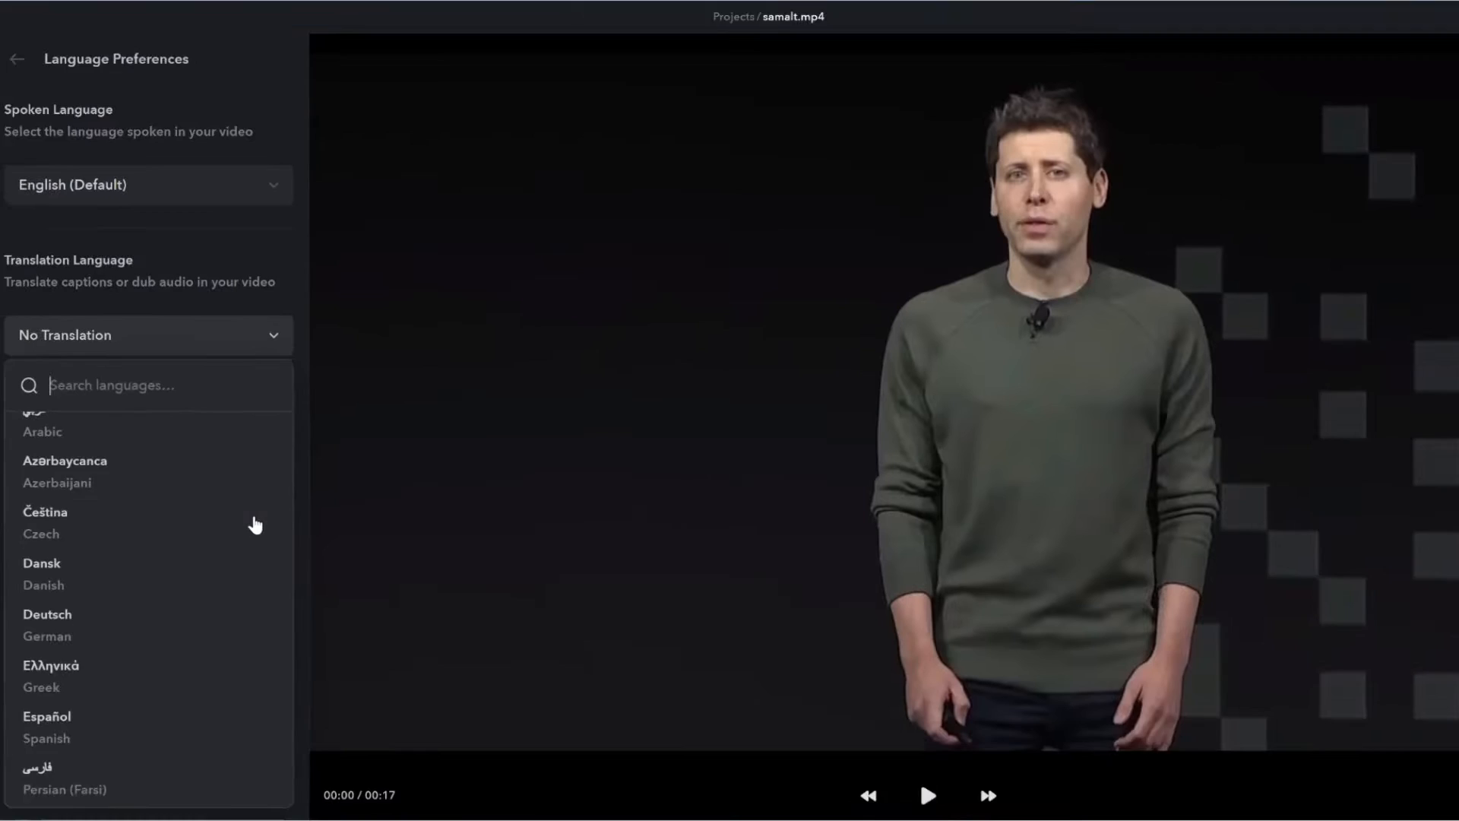
scroll(down, 3)
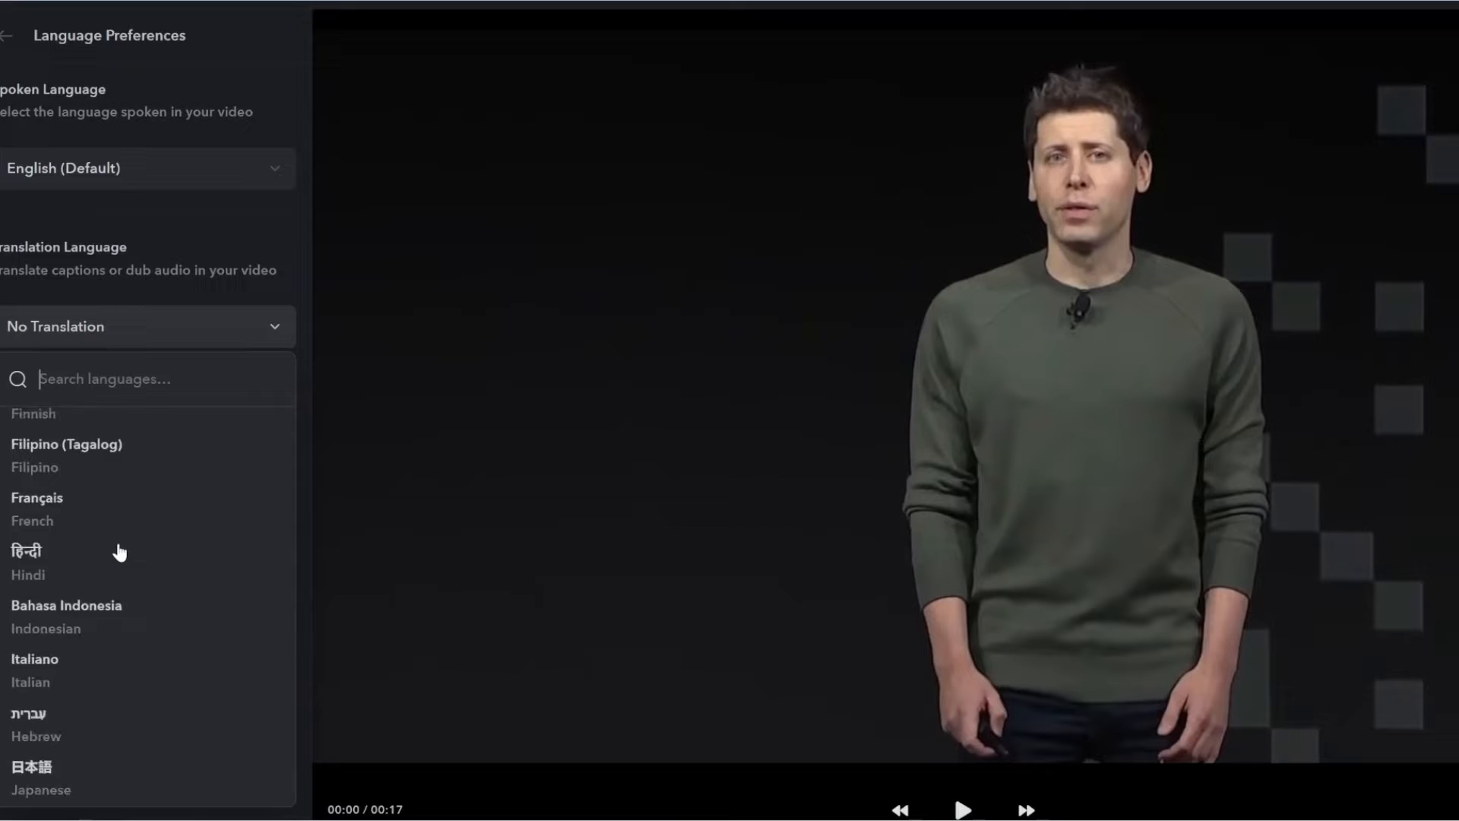
scroll(up, 3)
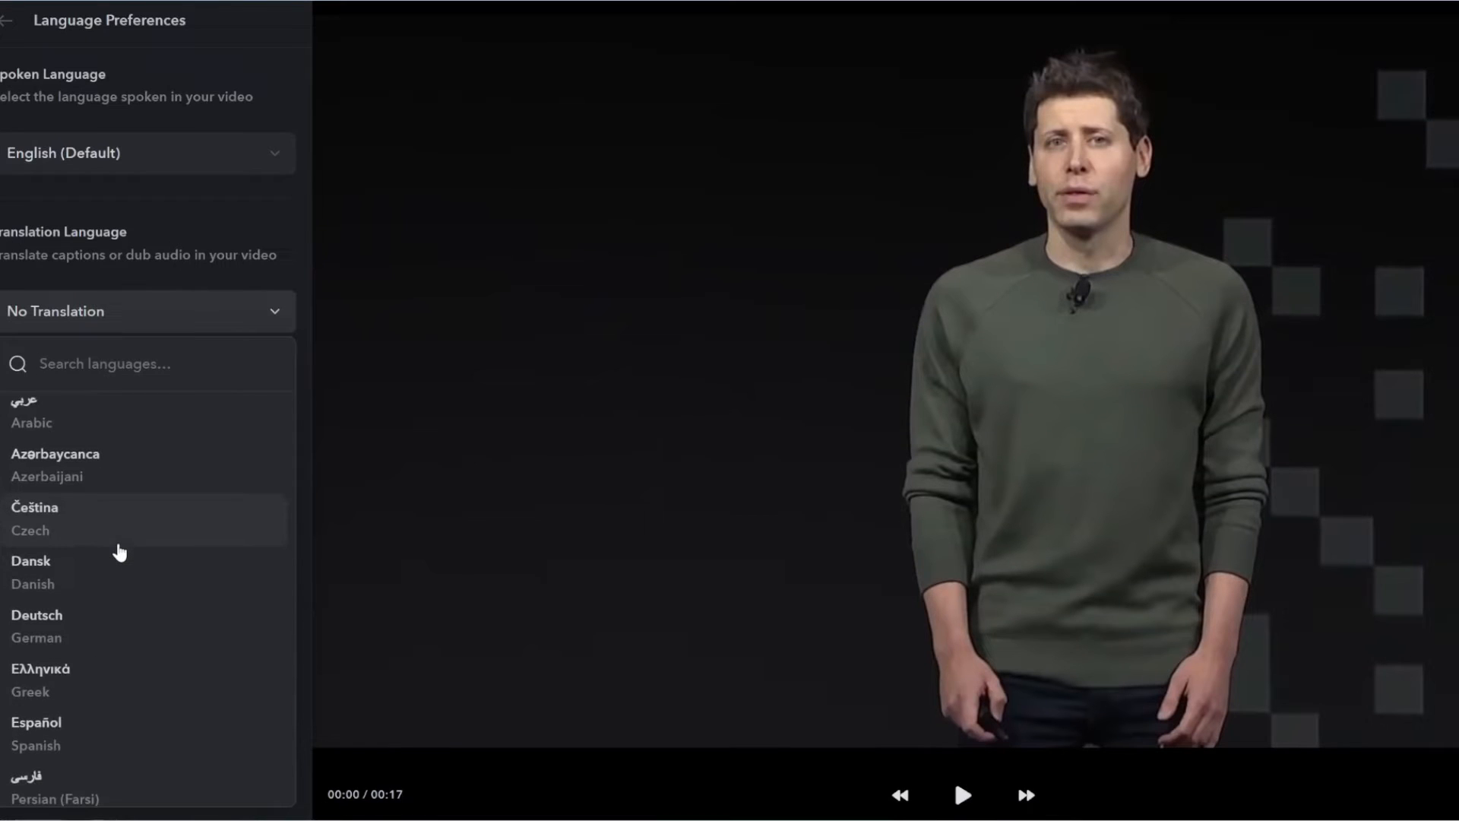
click(35, 722)
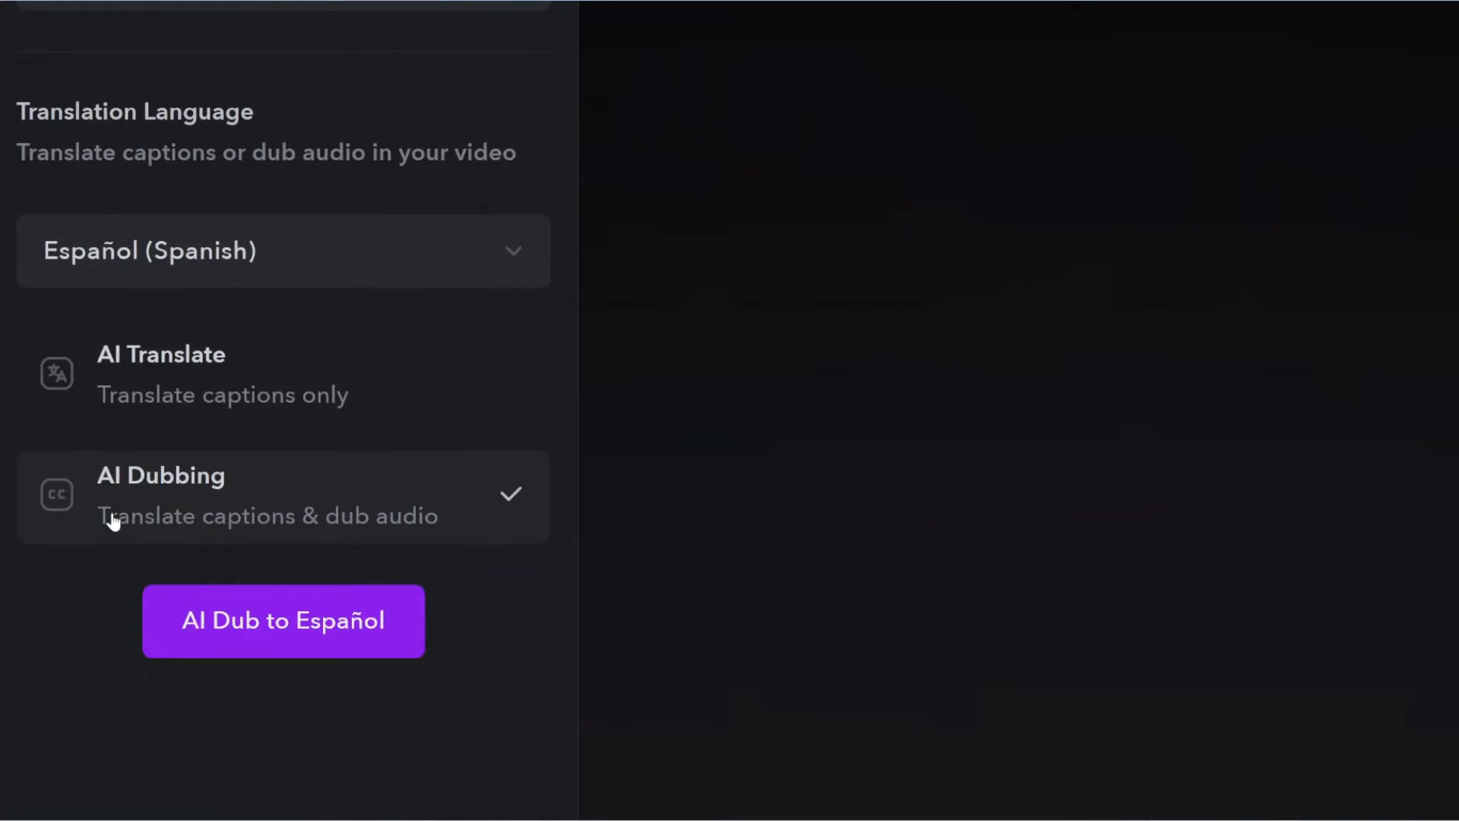
click(282, 620)
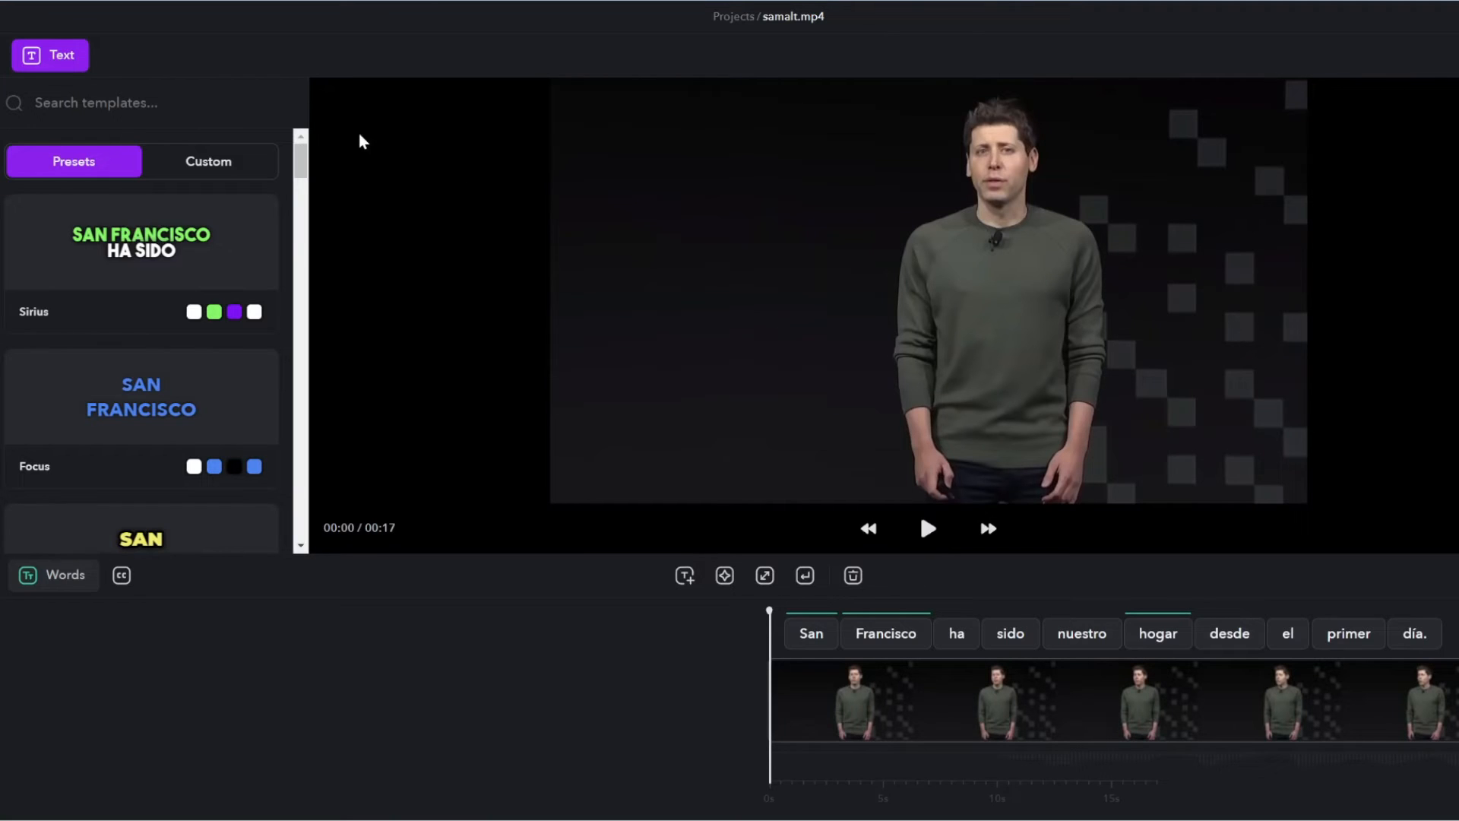
click(927, 527)
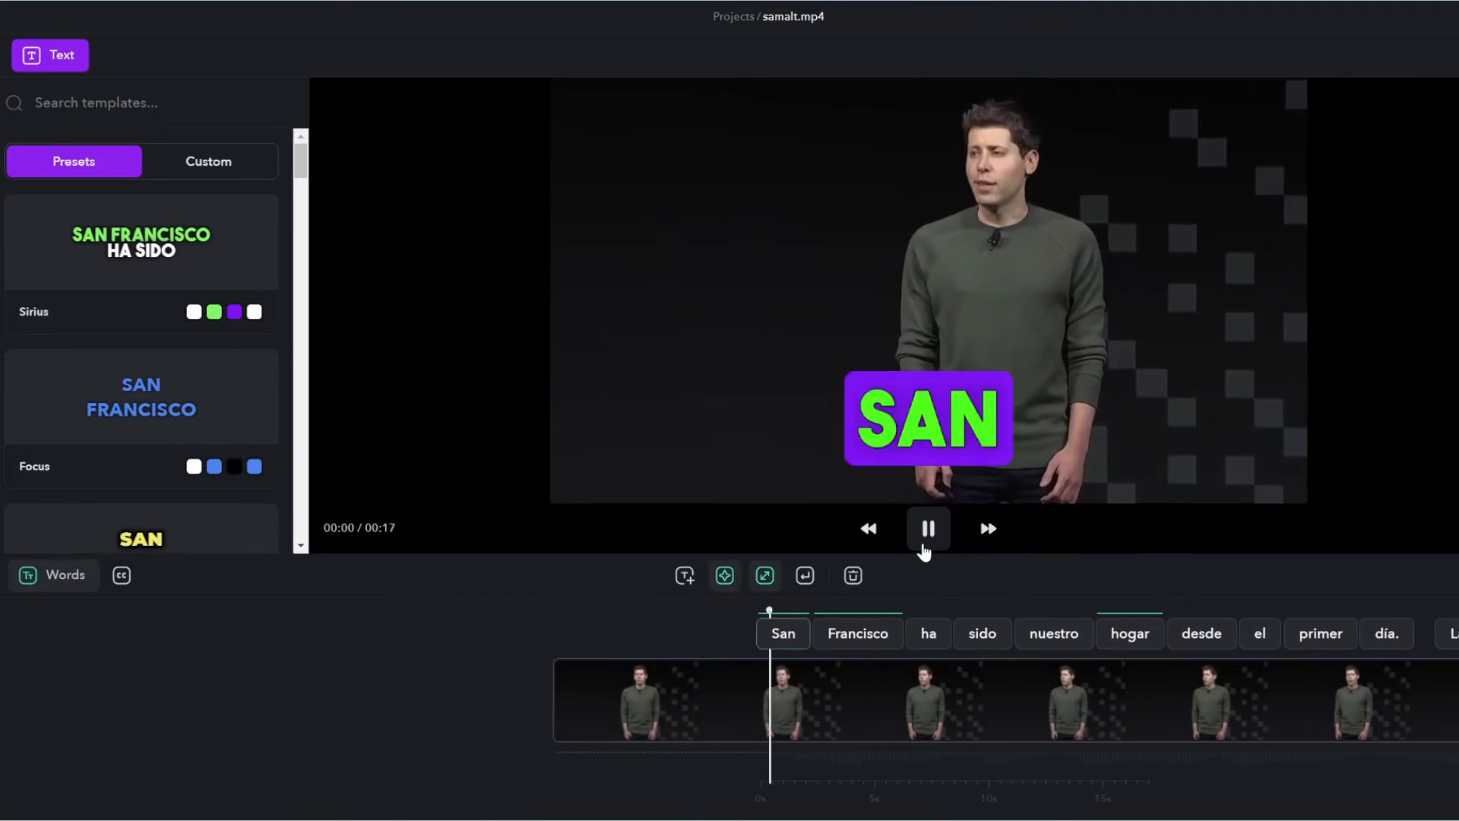
click(927, 527)
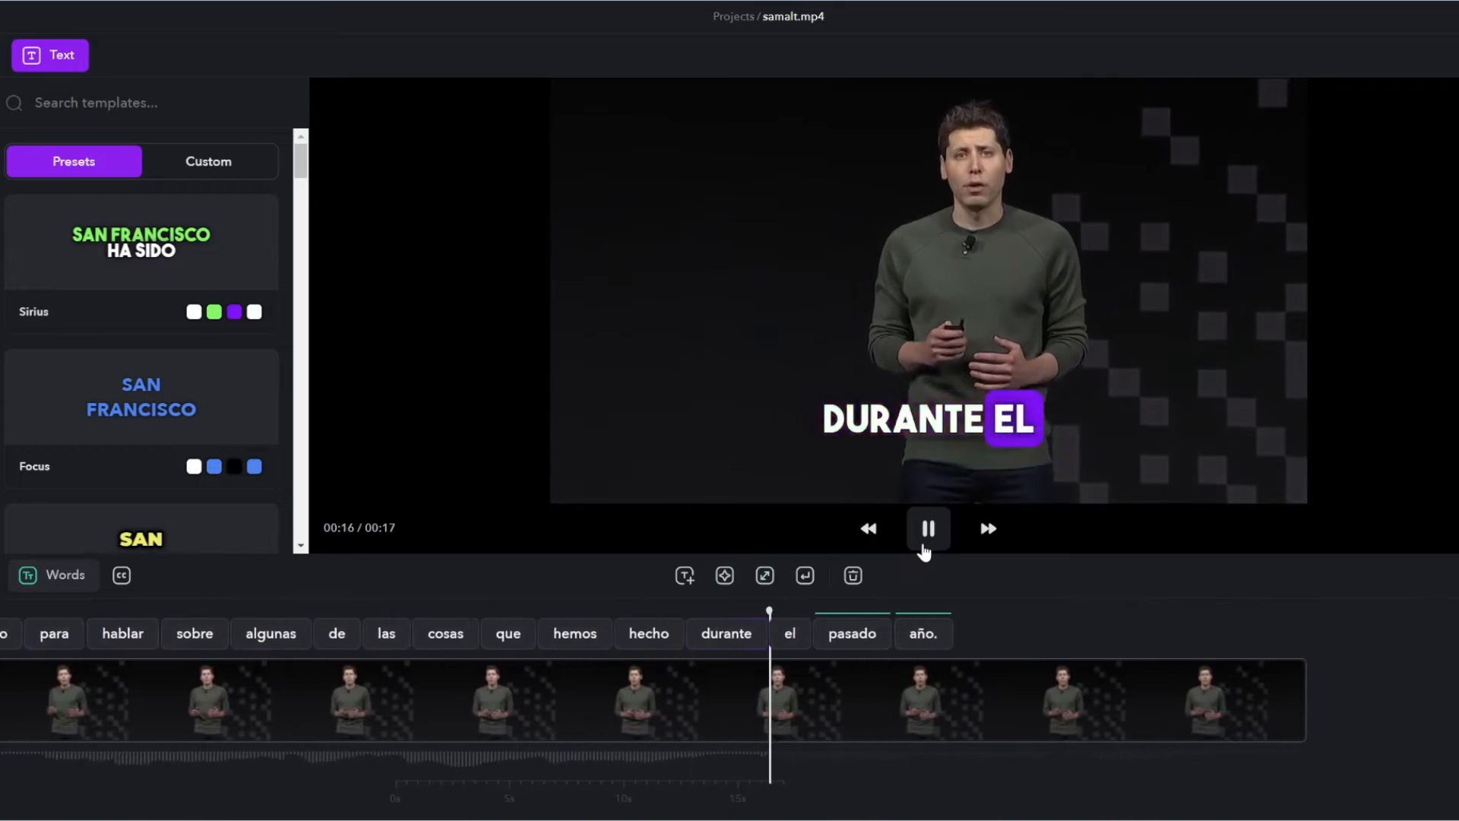
click(927, 527)
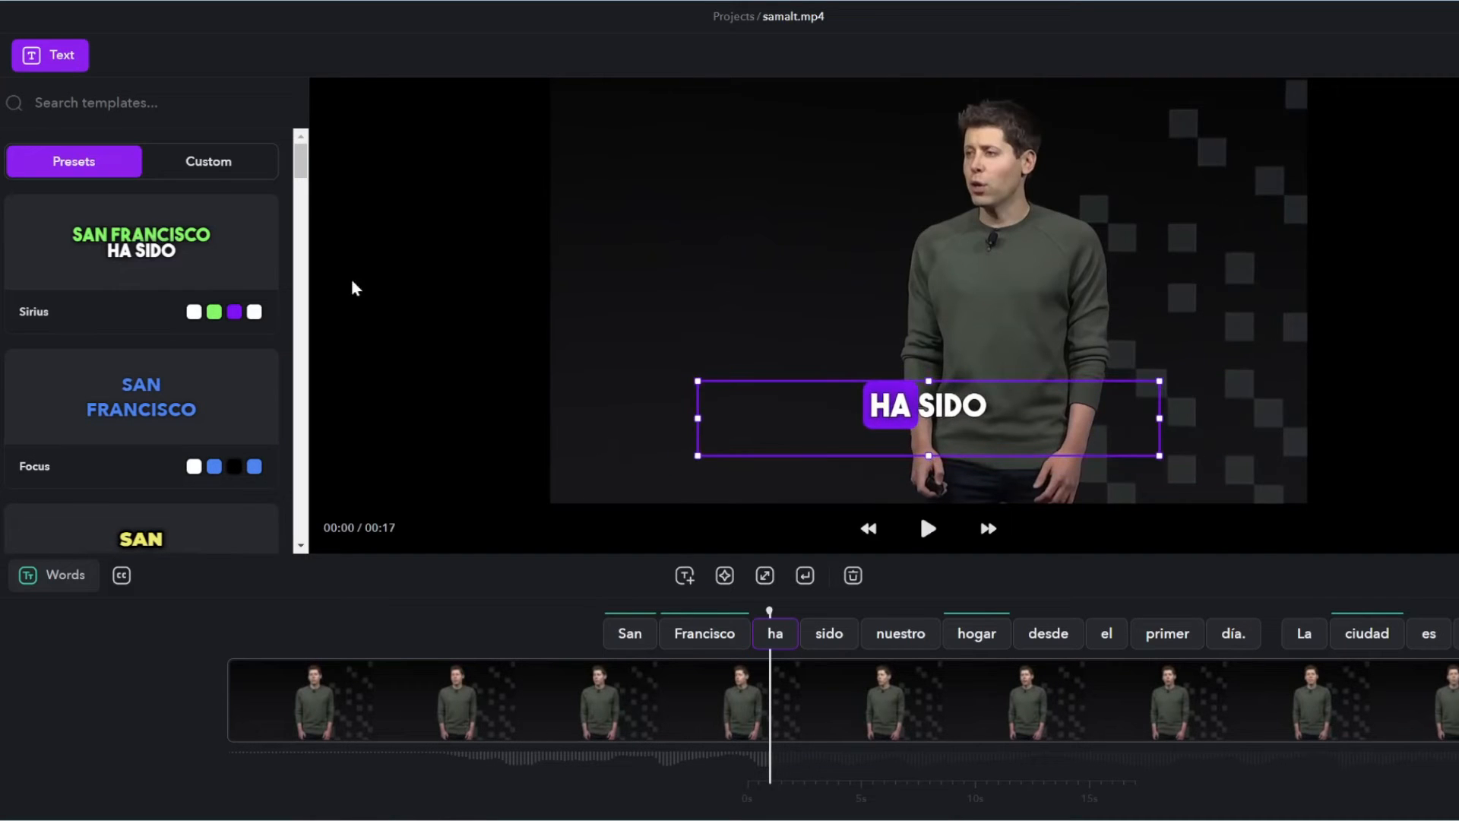
- Apply the Energy caption preset to the Spanish captions and pause to check the look
scroll(down, 3)
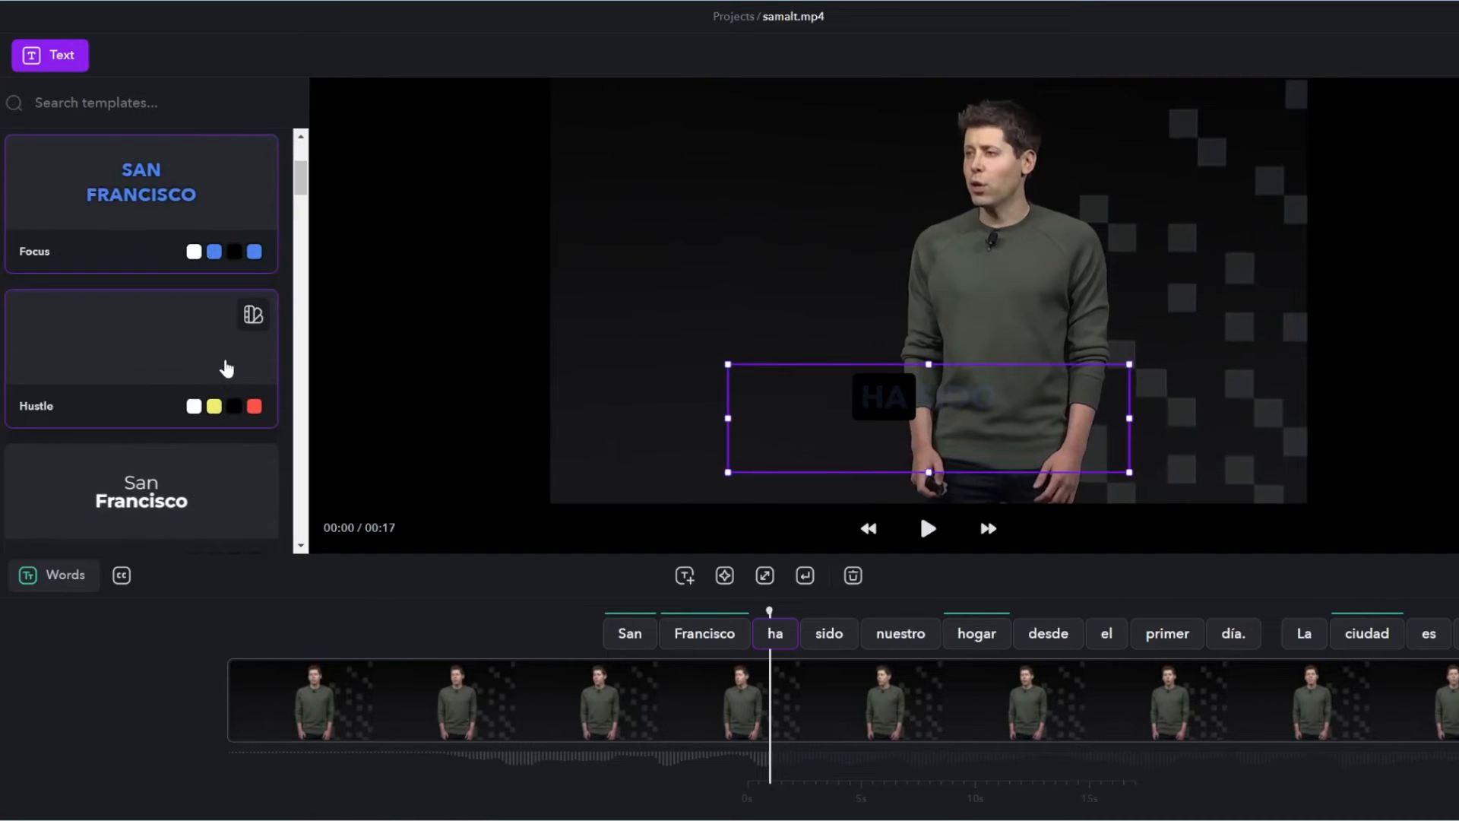
click(927, 529)
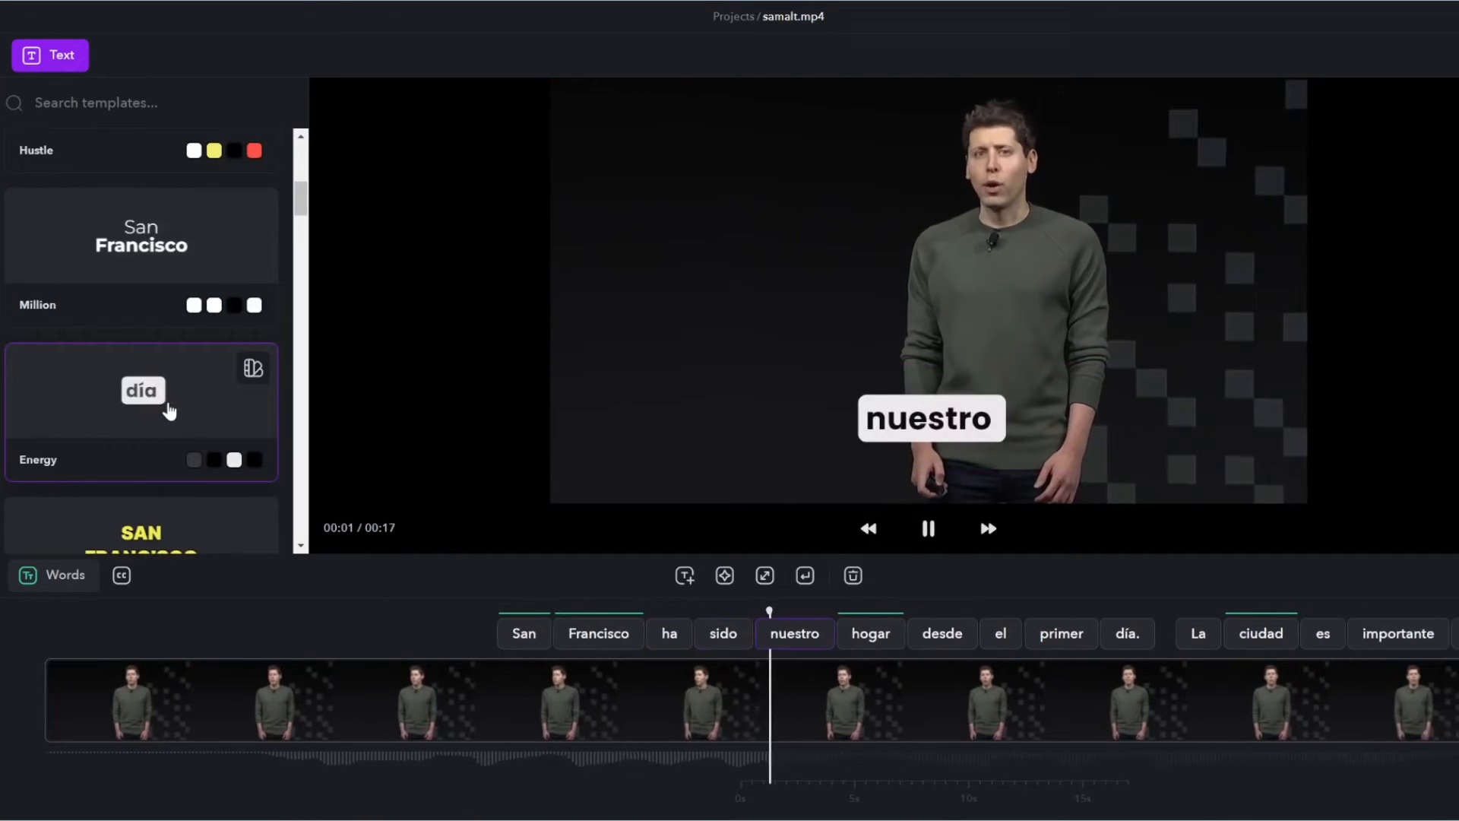
click(927, 529)
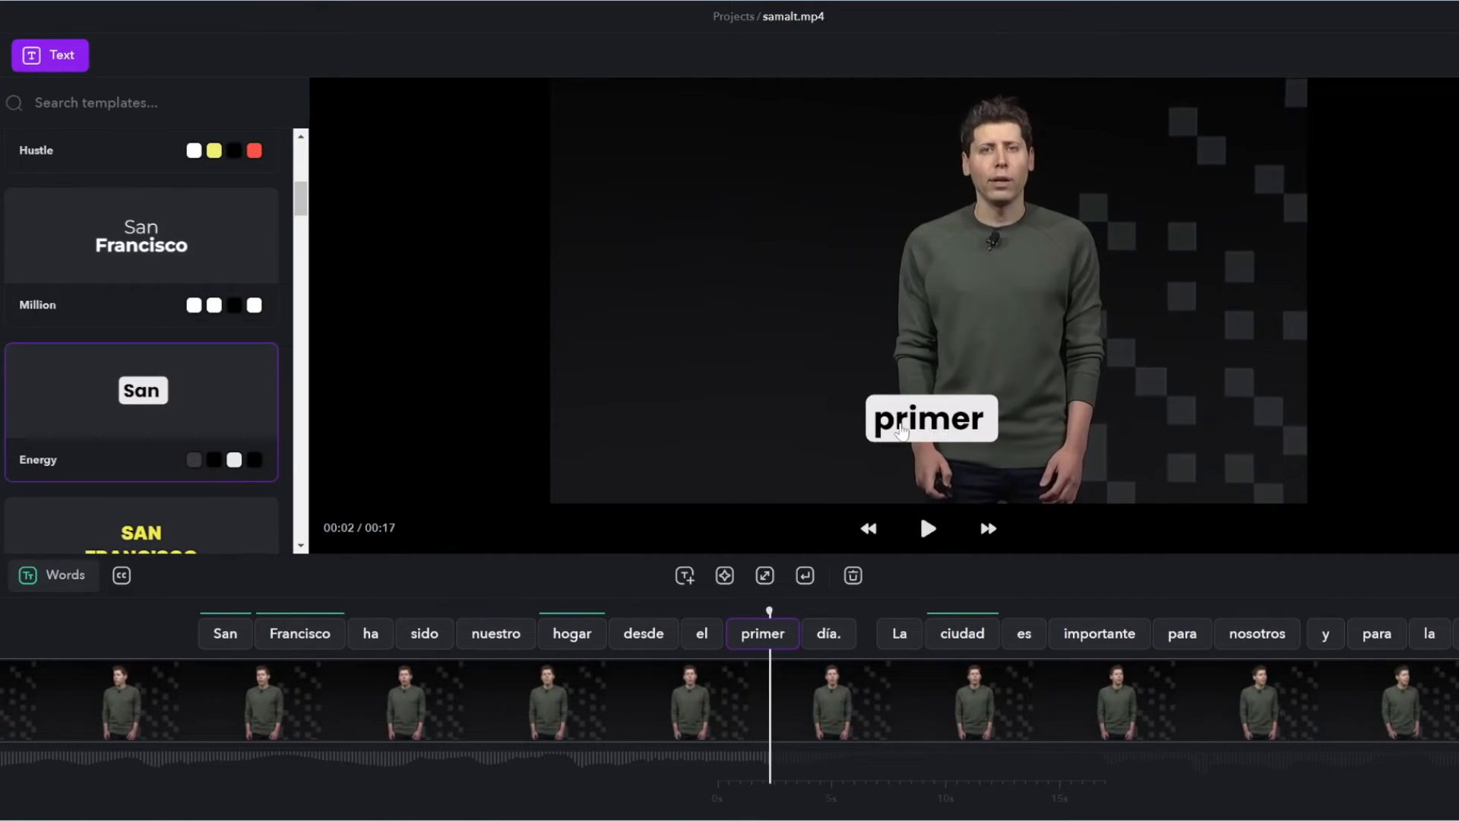
mouse_move(922, 480)
text(Antonio)
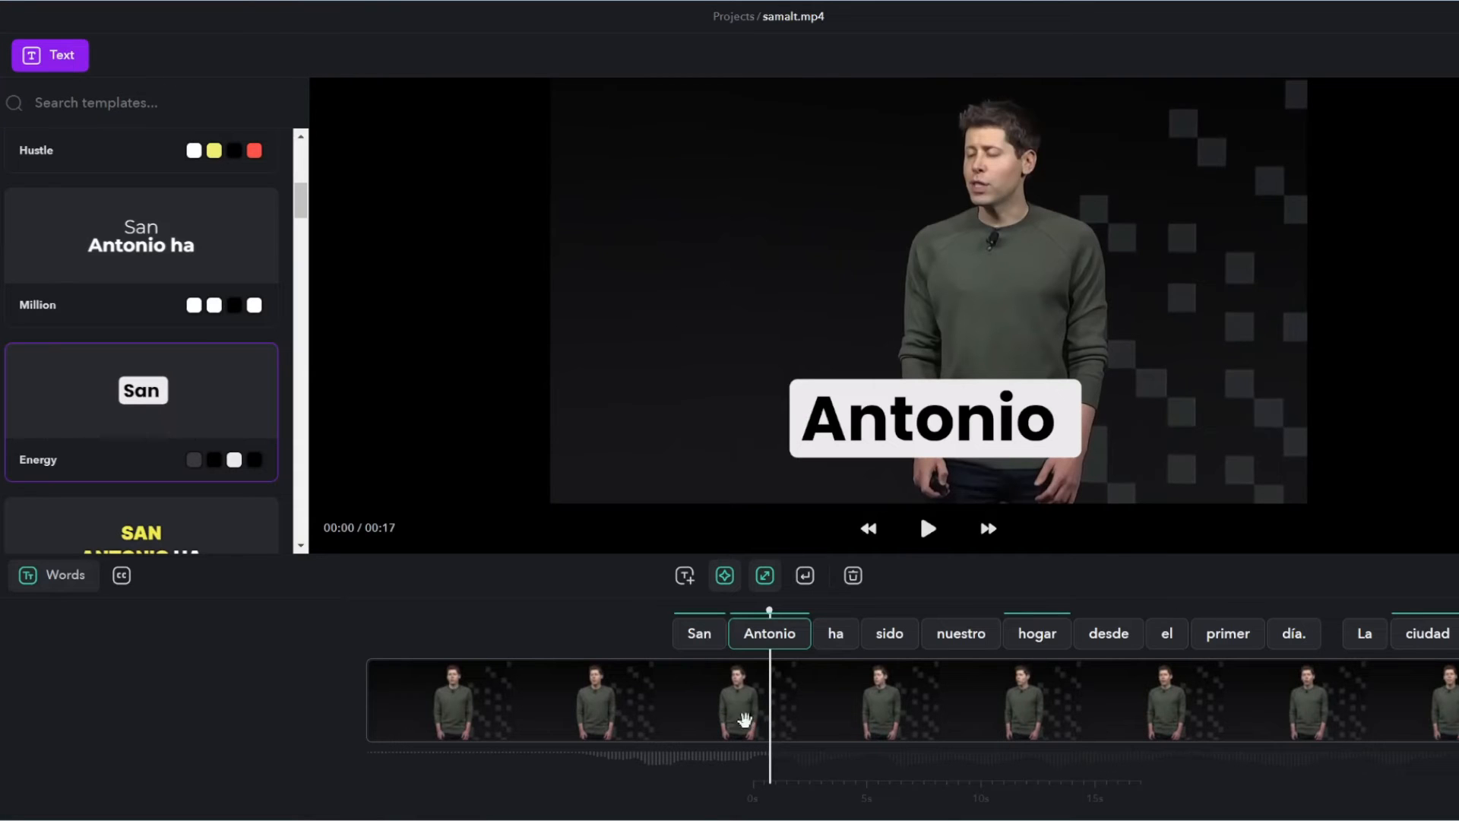
mouse_move(1072, 205)
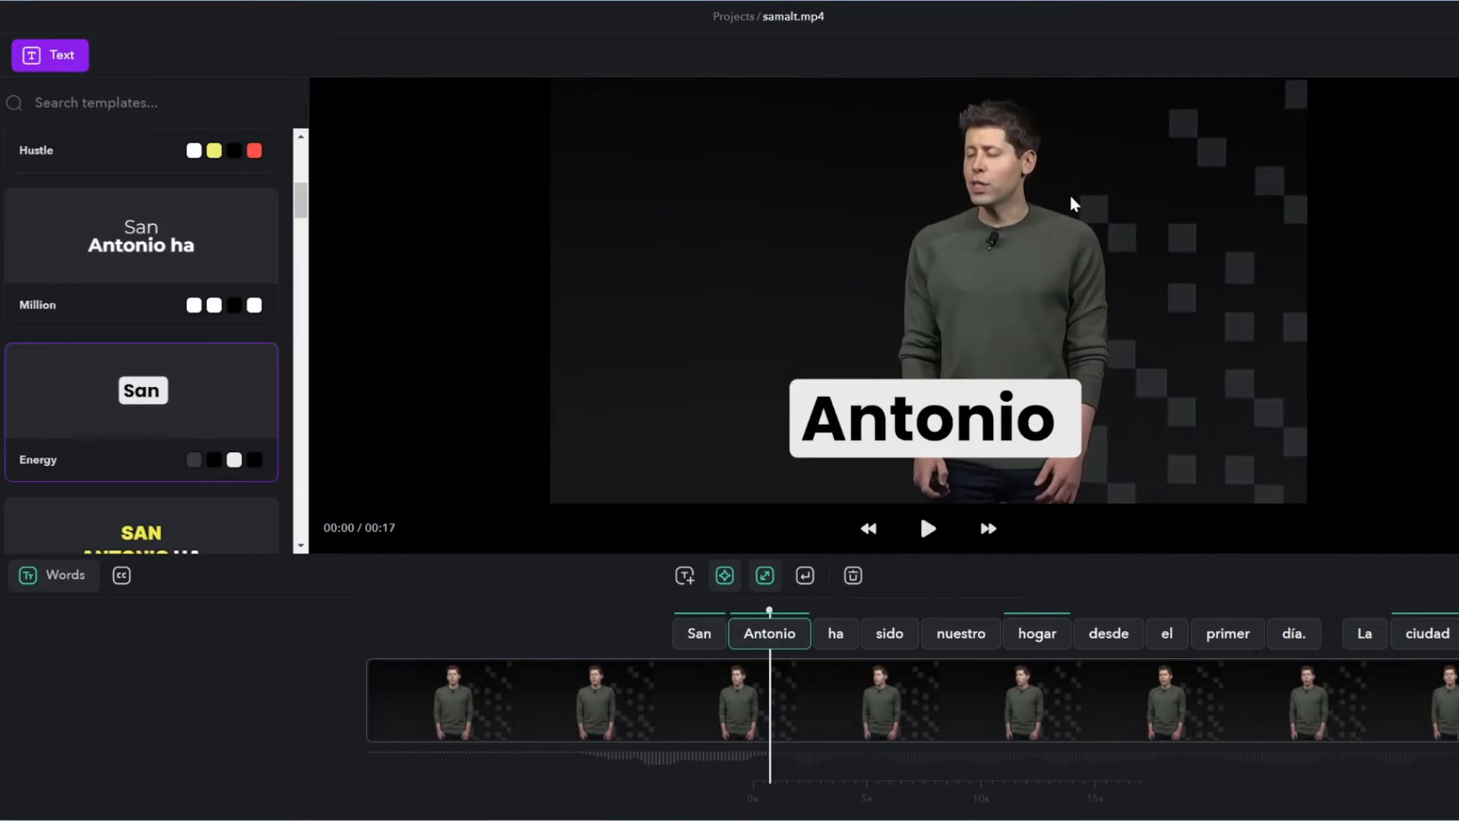
- Correct the caption word 'Antonio' to 'Francisco' so it reads San Francisco
click(927, 529)
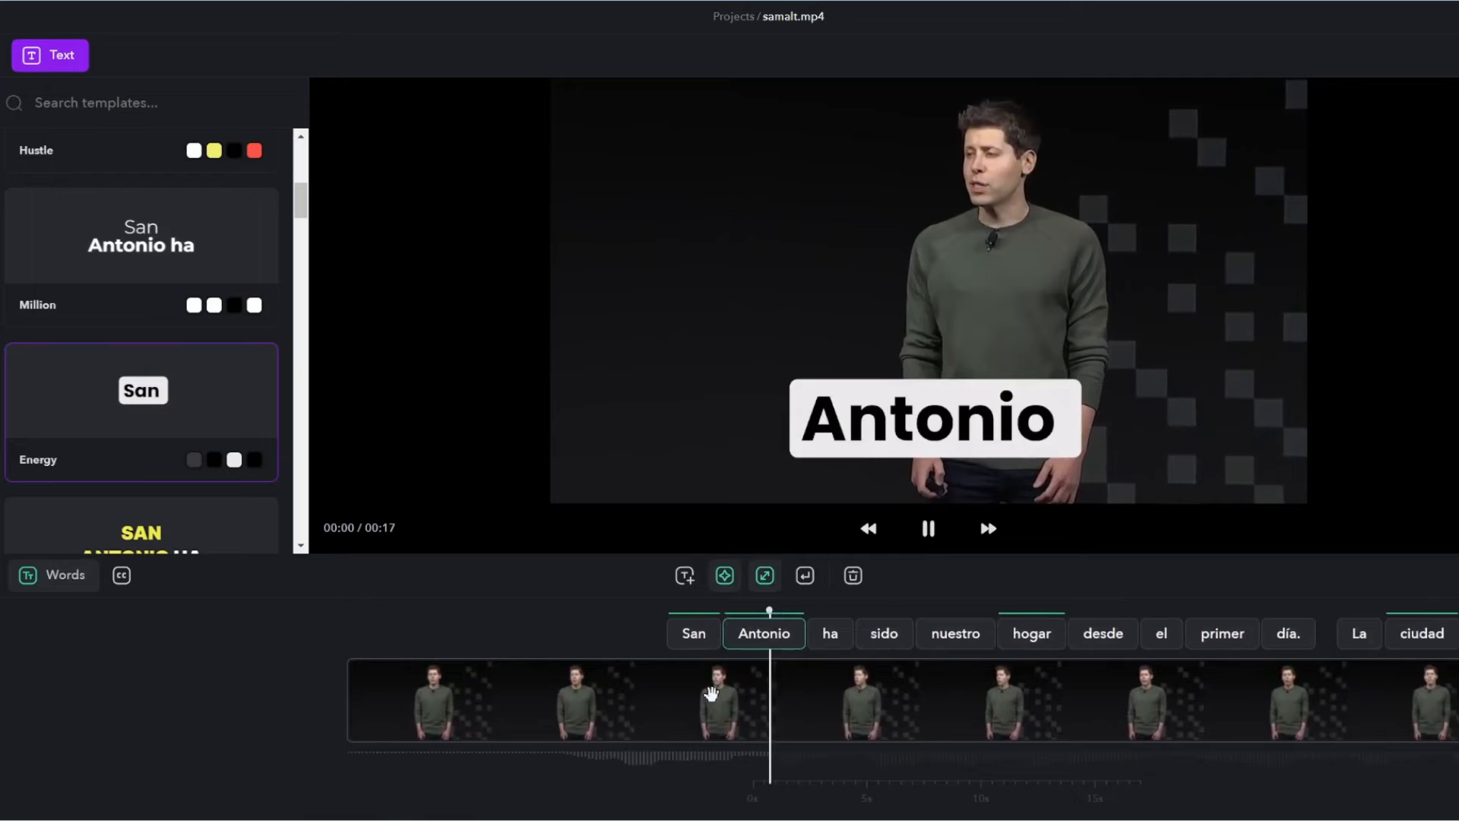
click(927, 528)
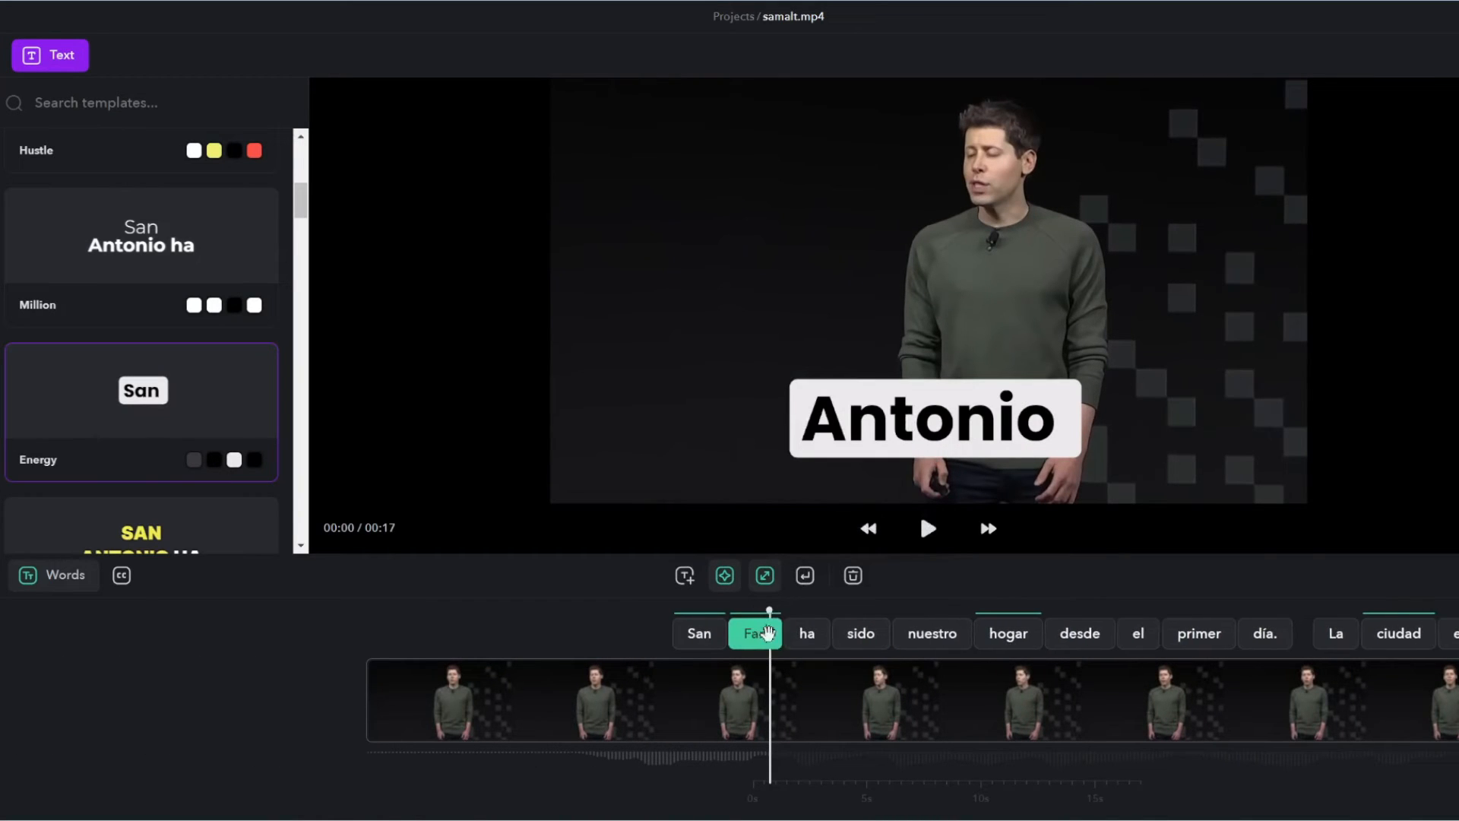
click(755, 632)
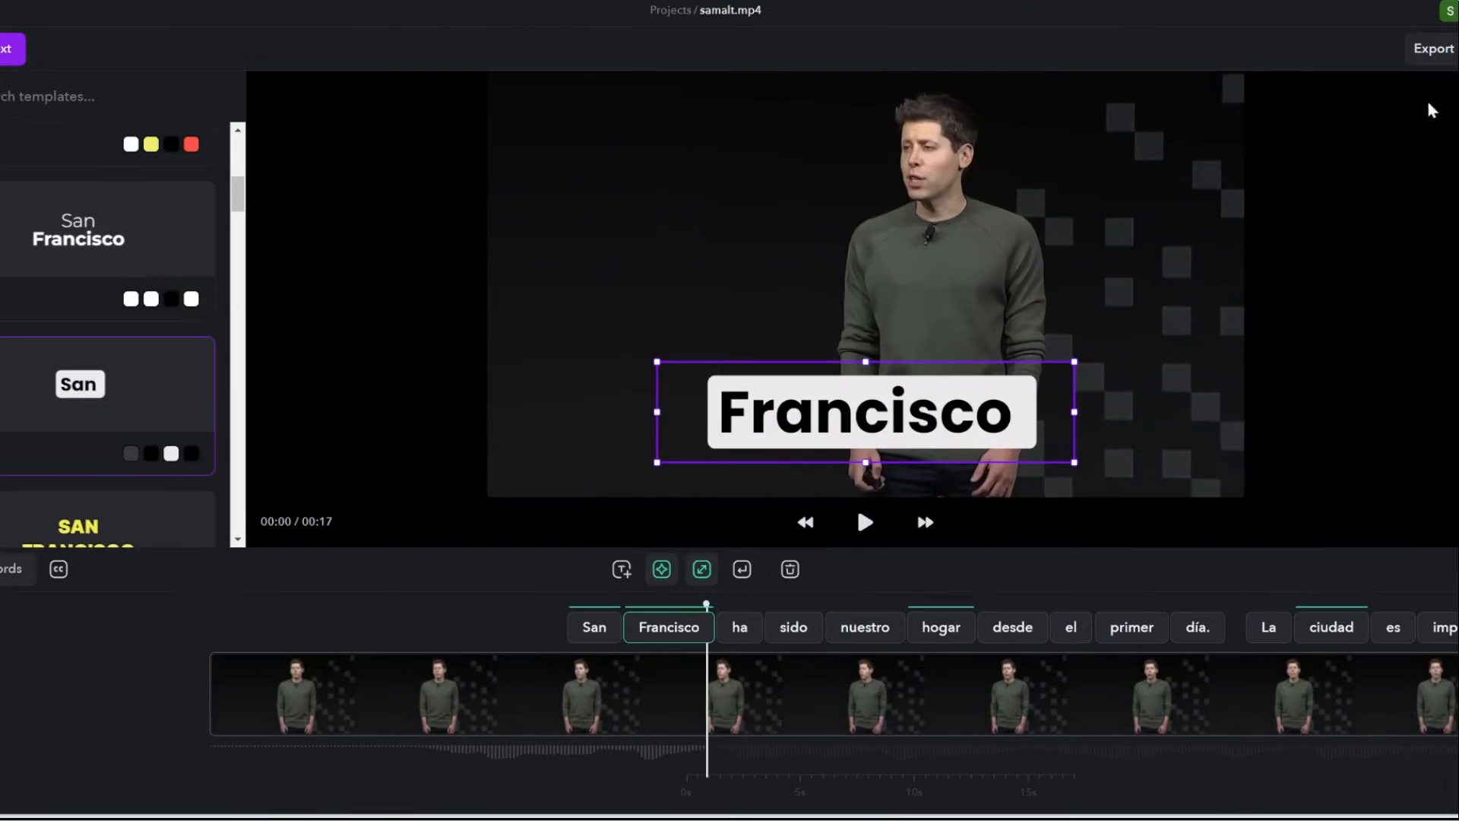
- Export the Spanish-dubbed video at 24 fps and download it under a name starting 'sp'
click(1433, 49)
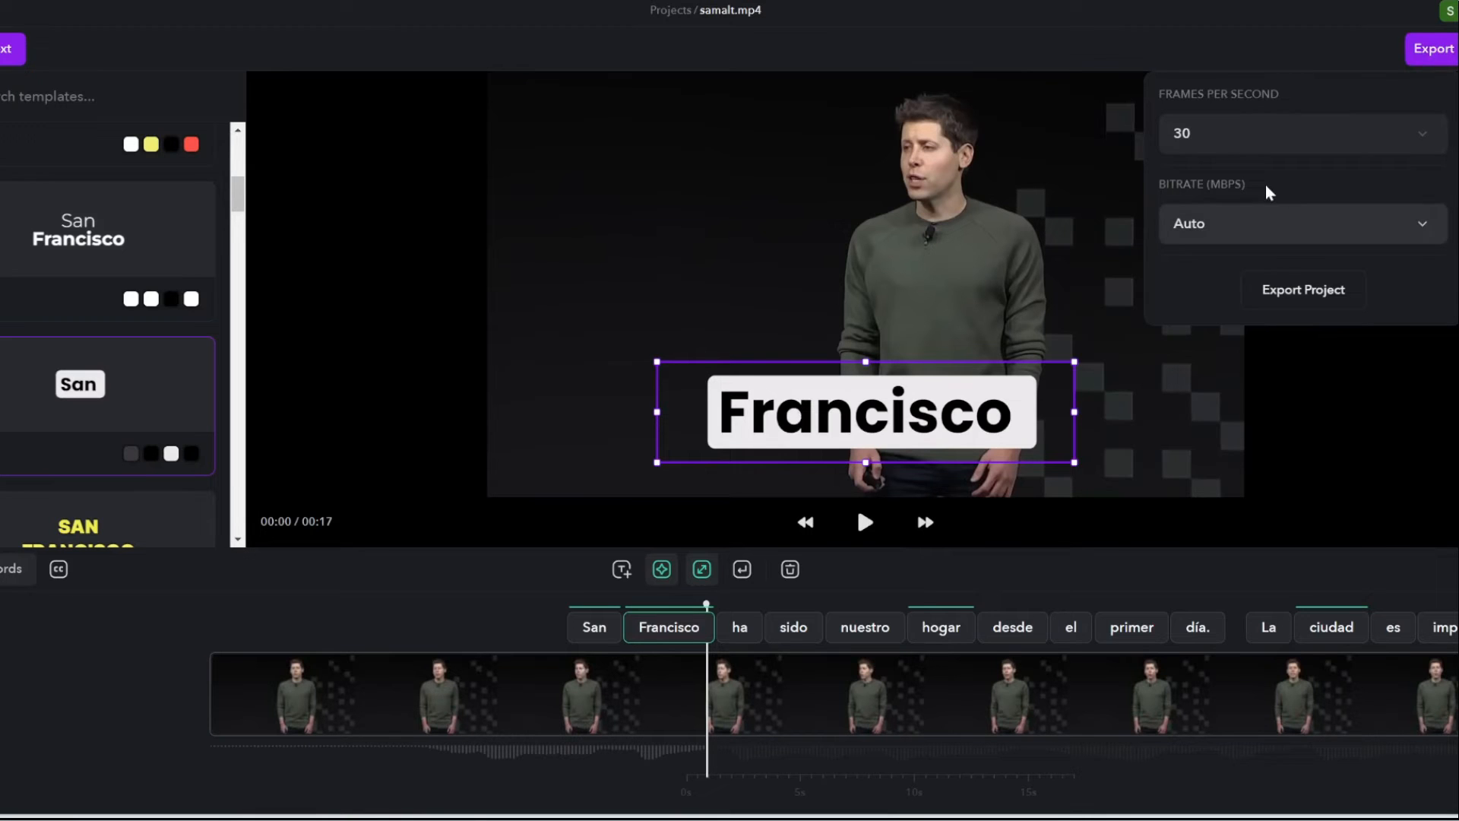
click(1301, 133)
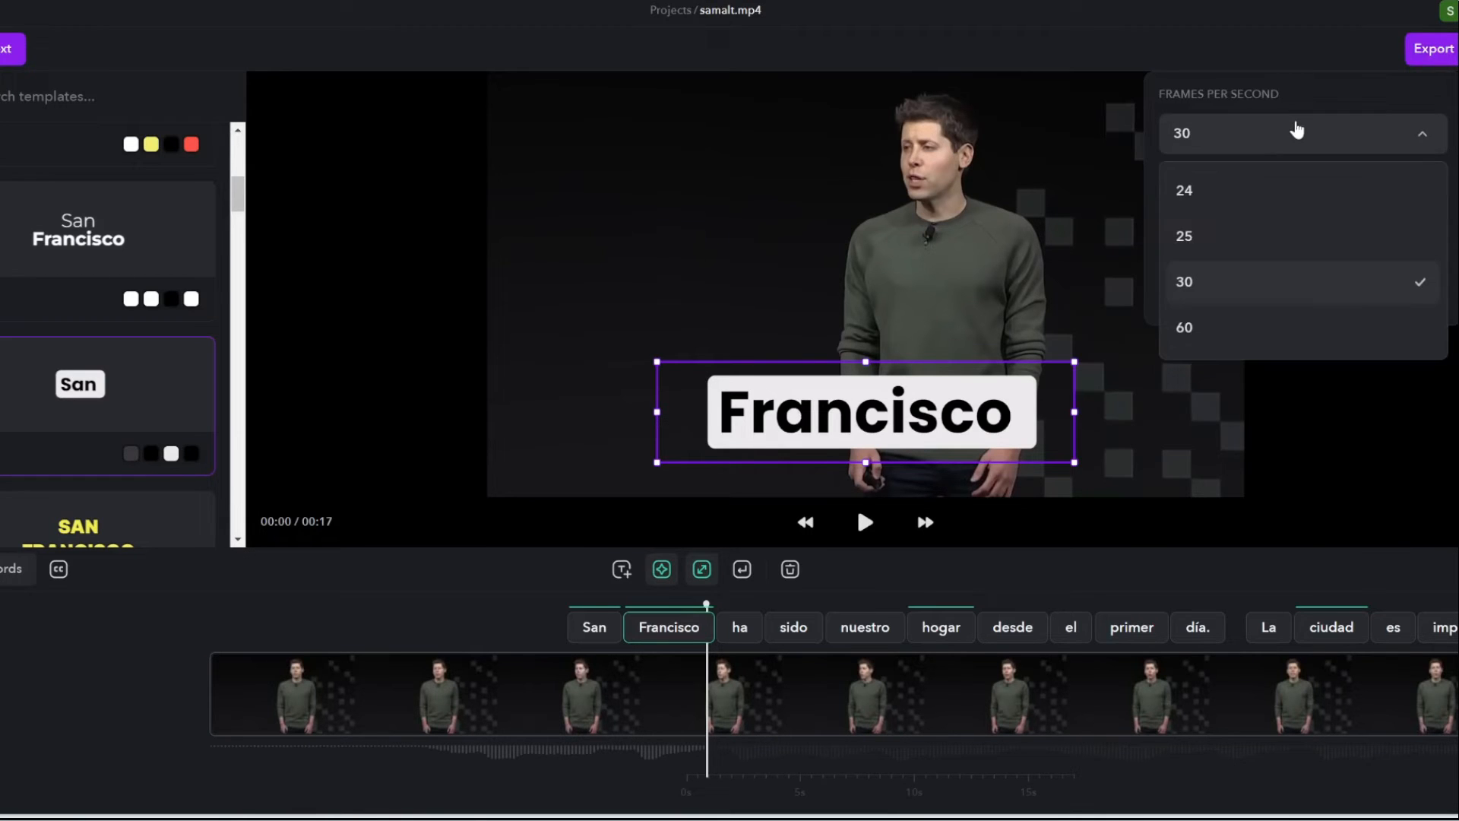
click(1184, 190)
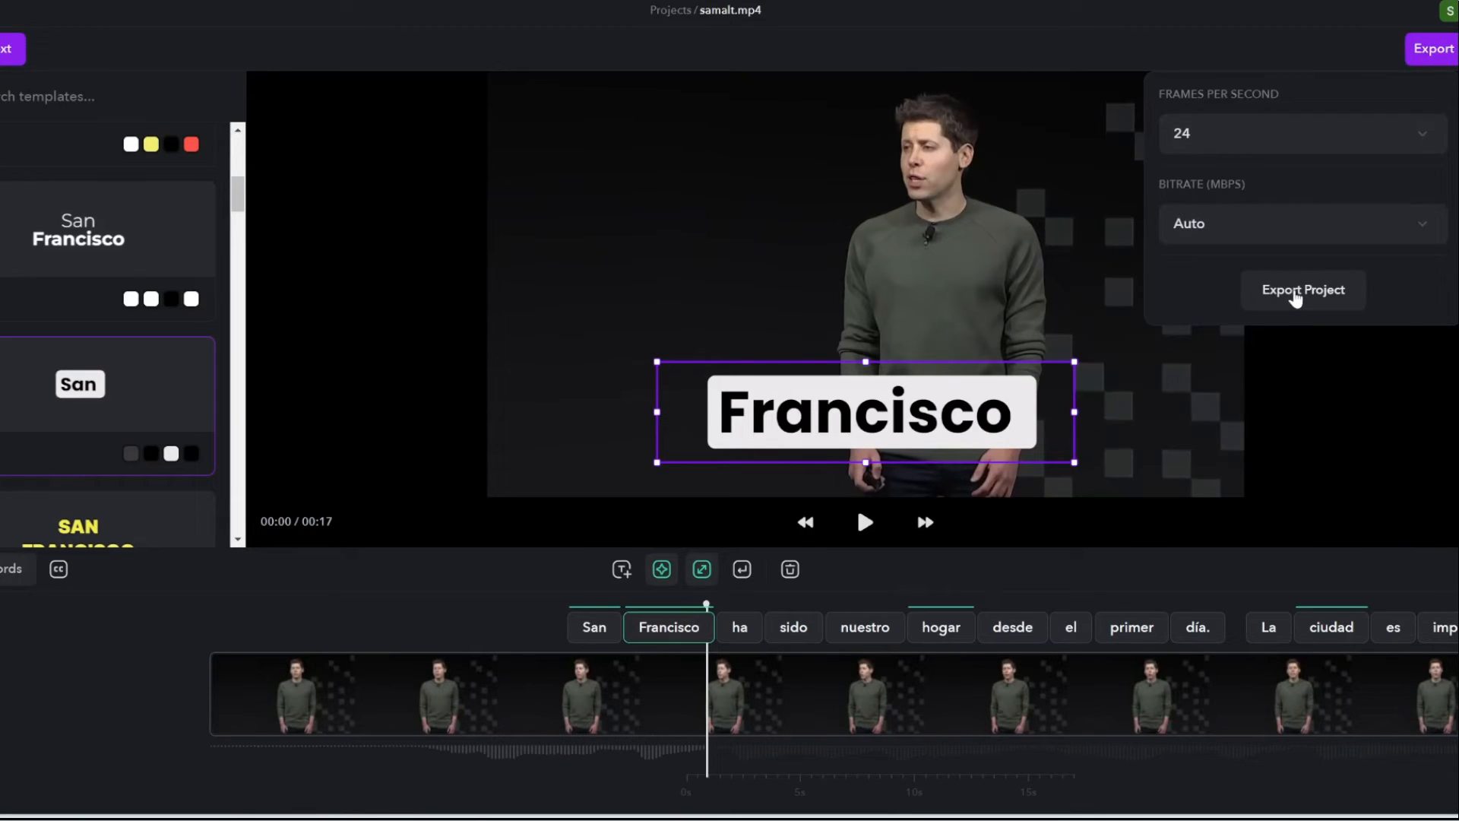
click(1302, 289)
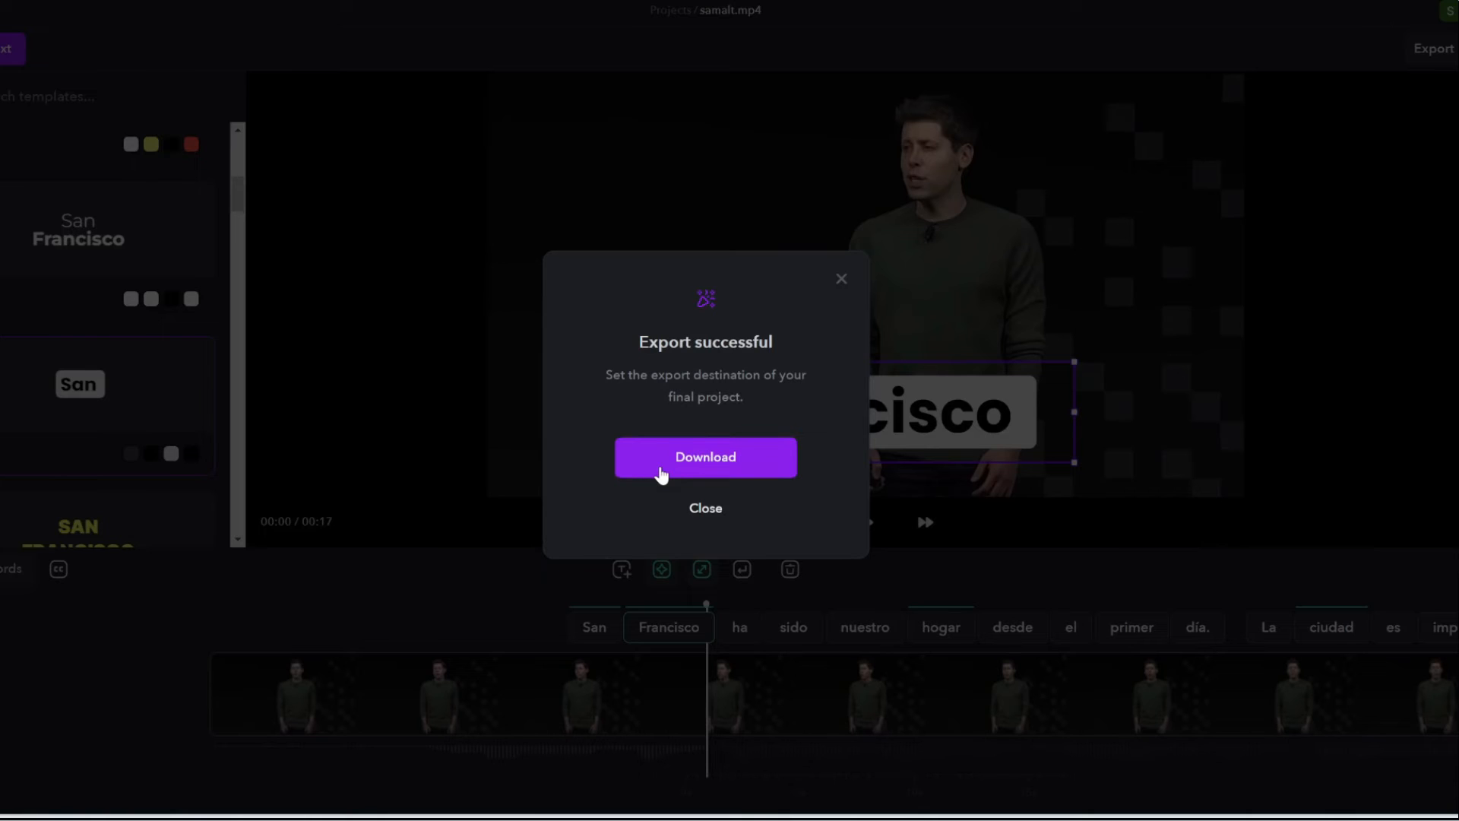
click(704, 457)
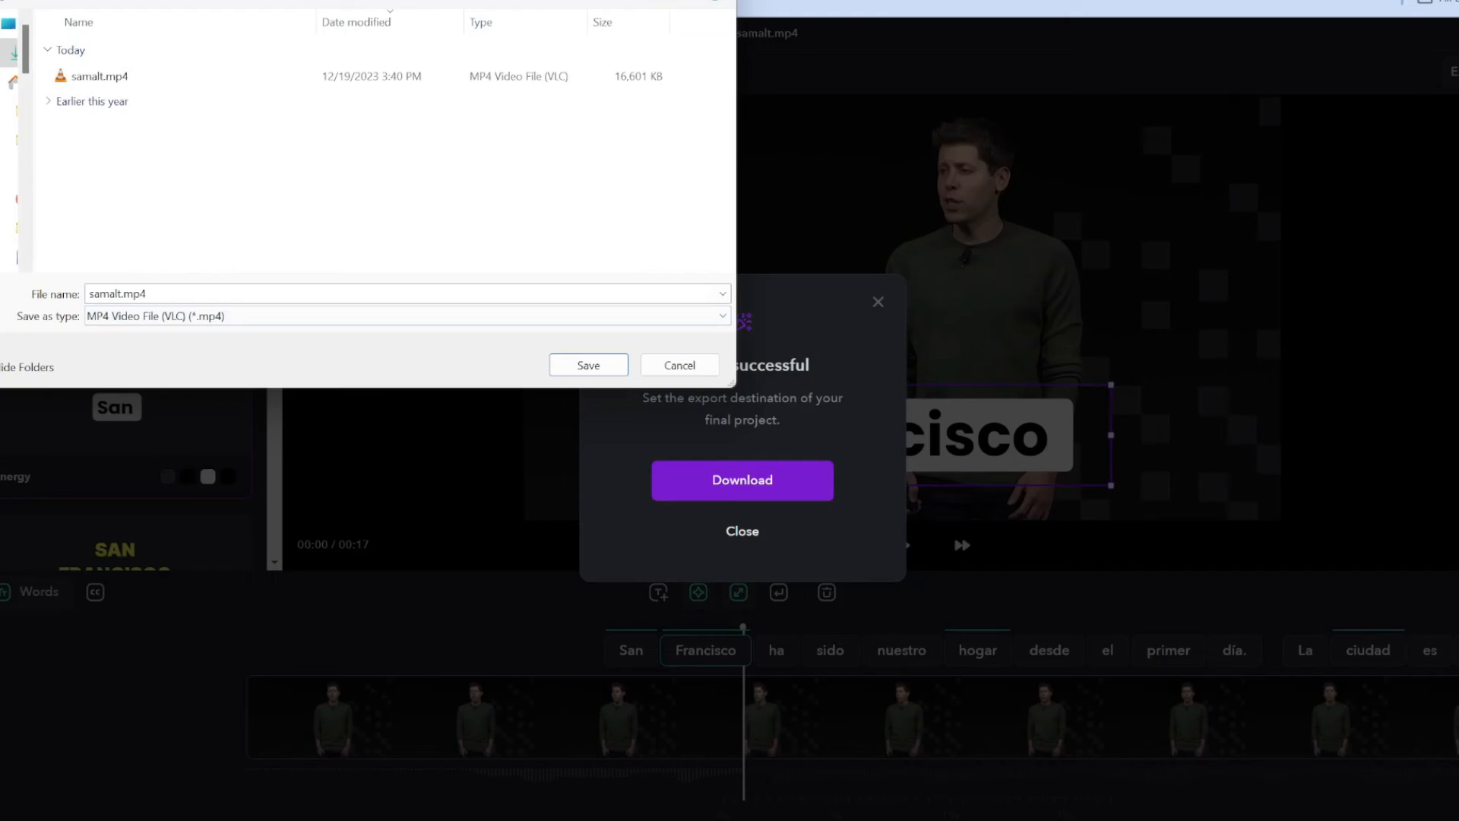
text(sp)
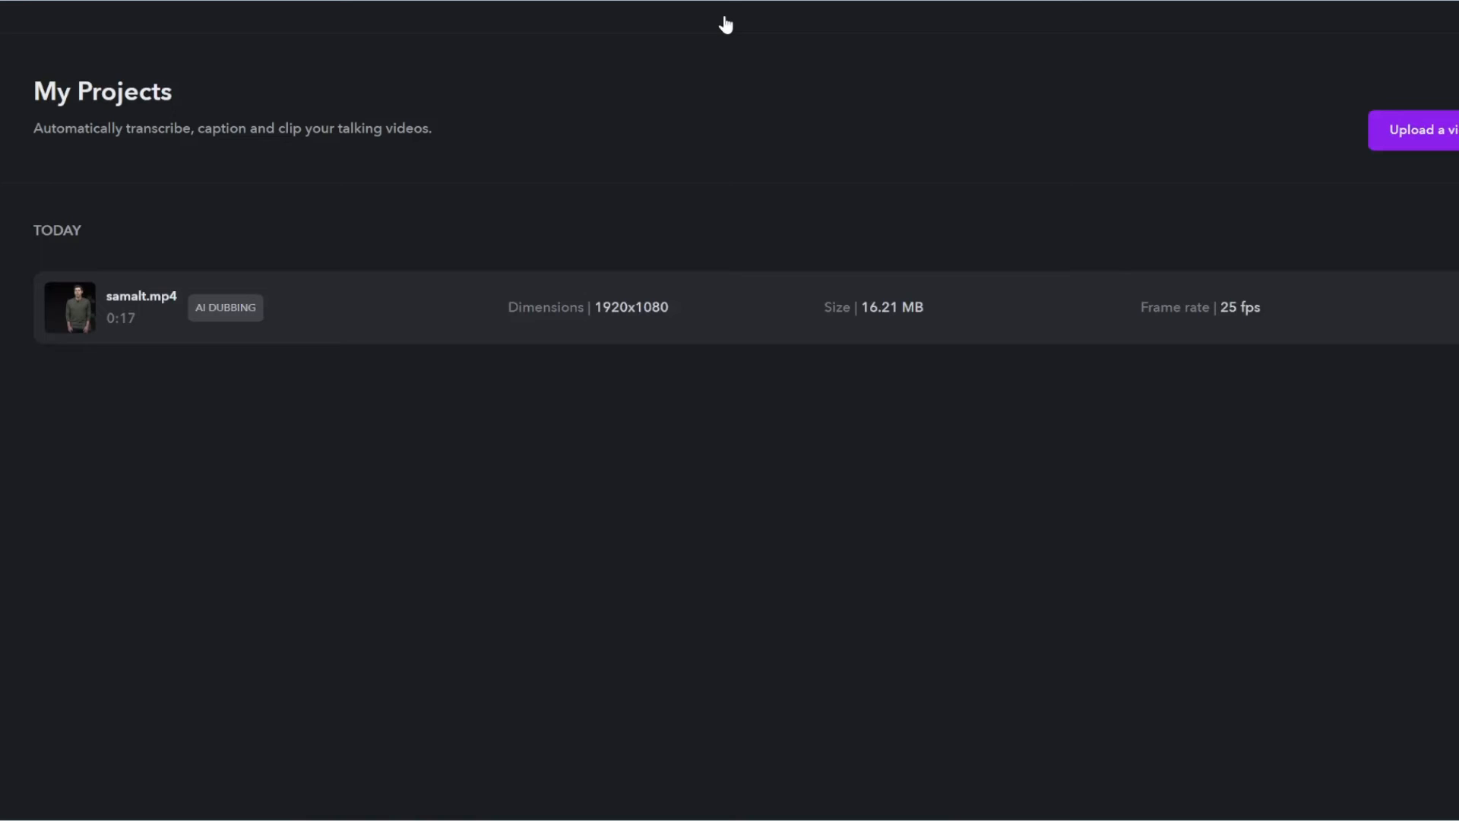
mouse_move(49, 127)
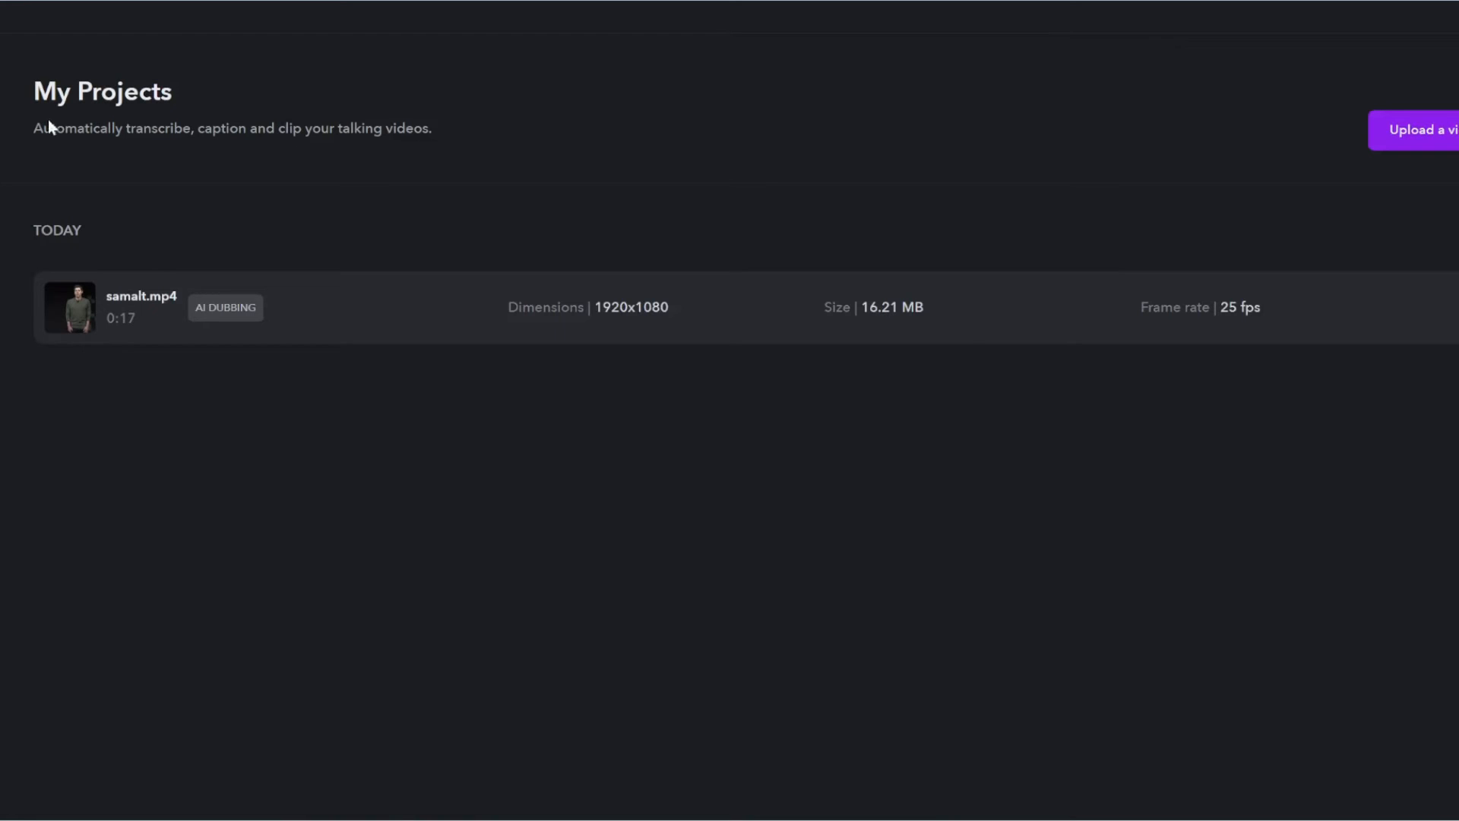
mouse_move(156, 334)
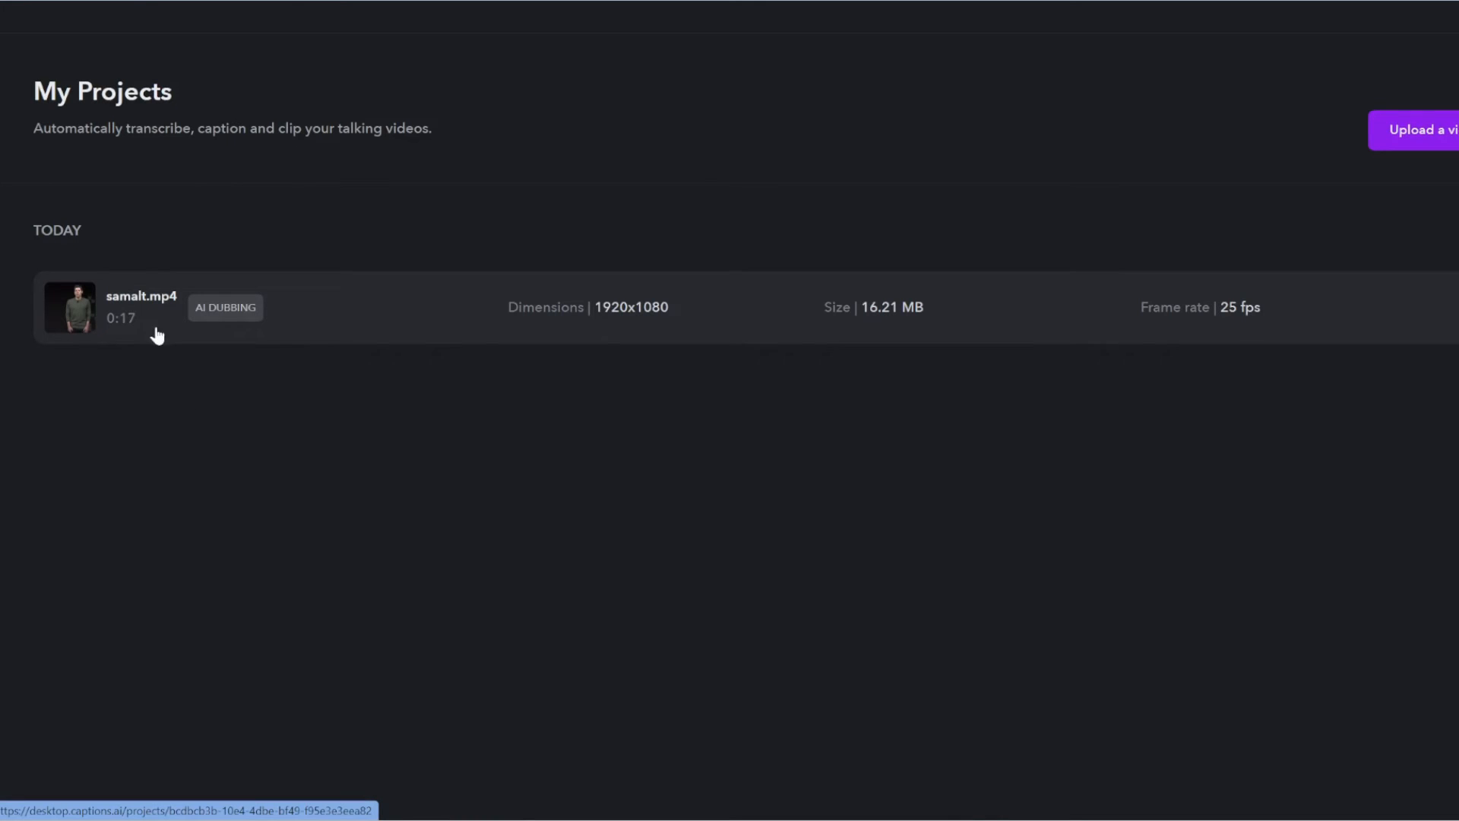
click(140, 307)
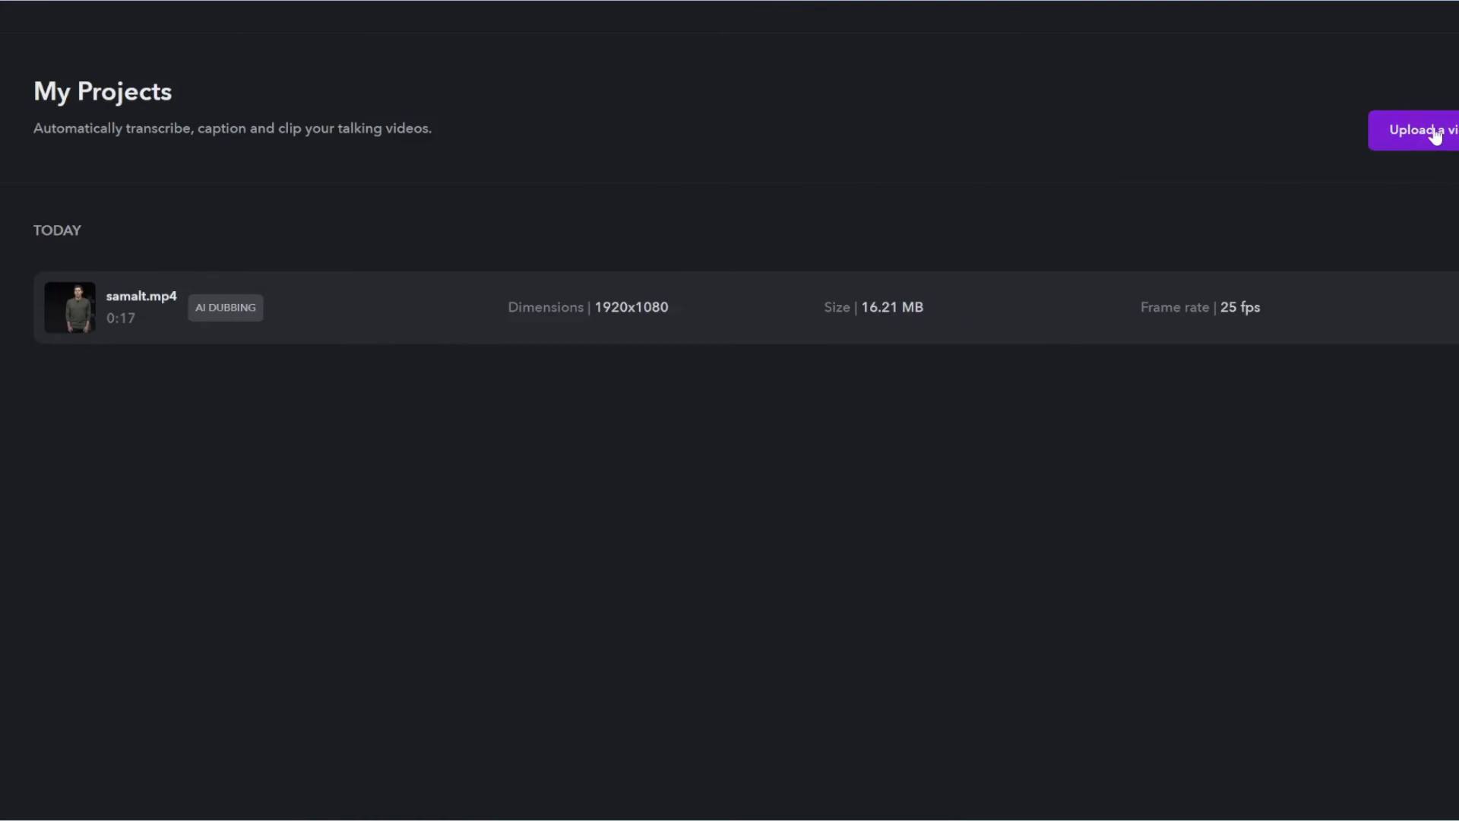
- Upload the original samalt.mp4 clip again as a new project
click(1415, 129)
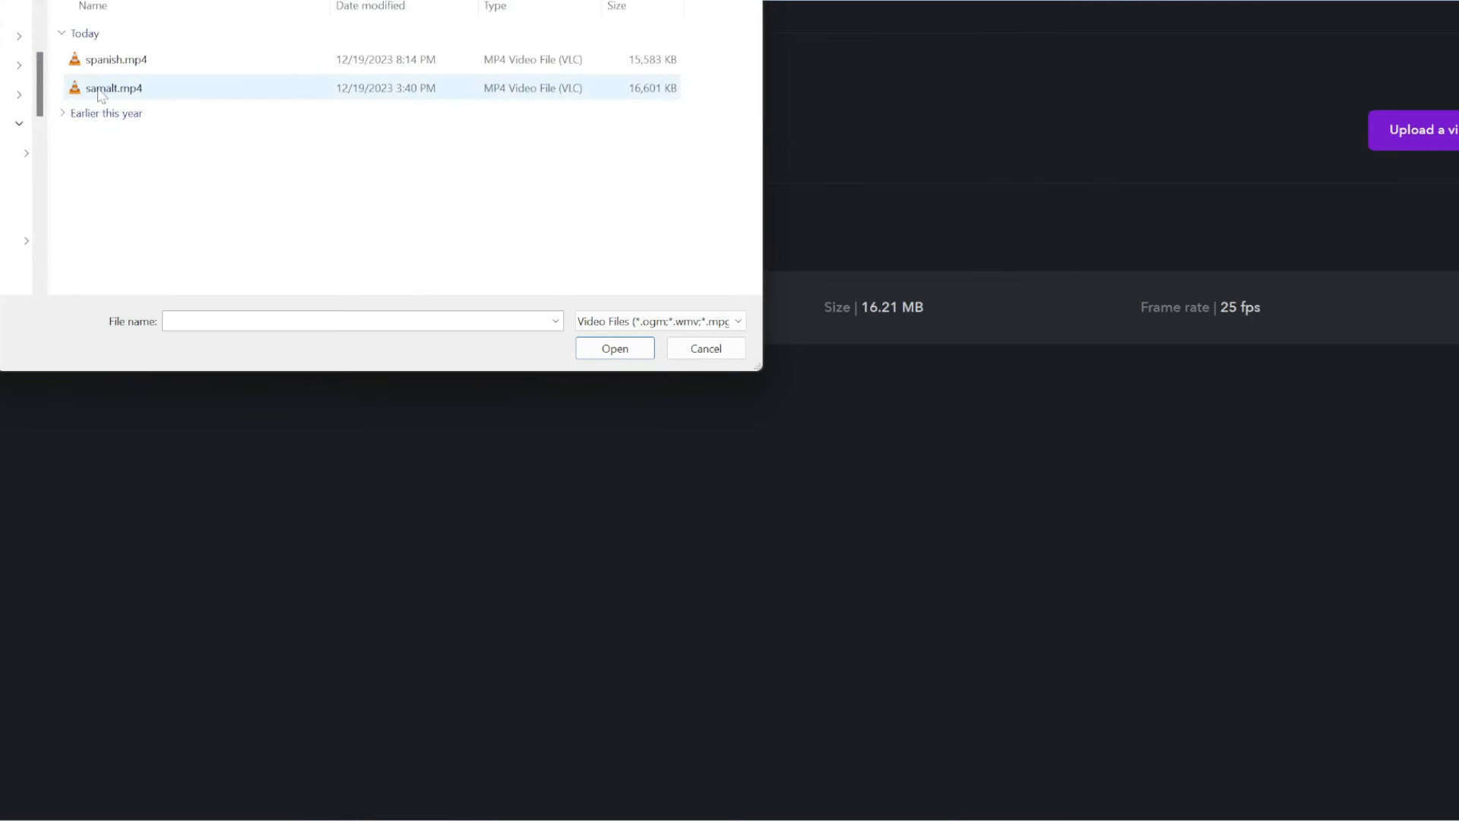
click(612, 348)
text(c)
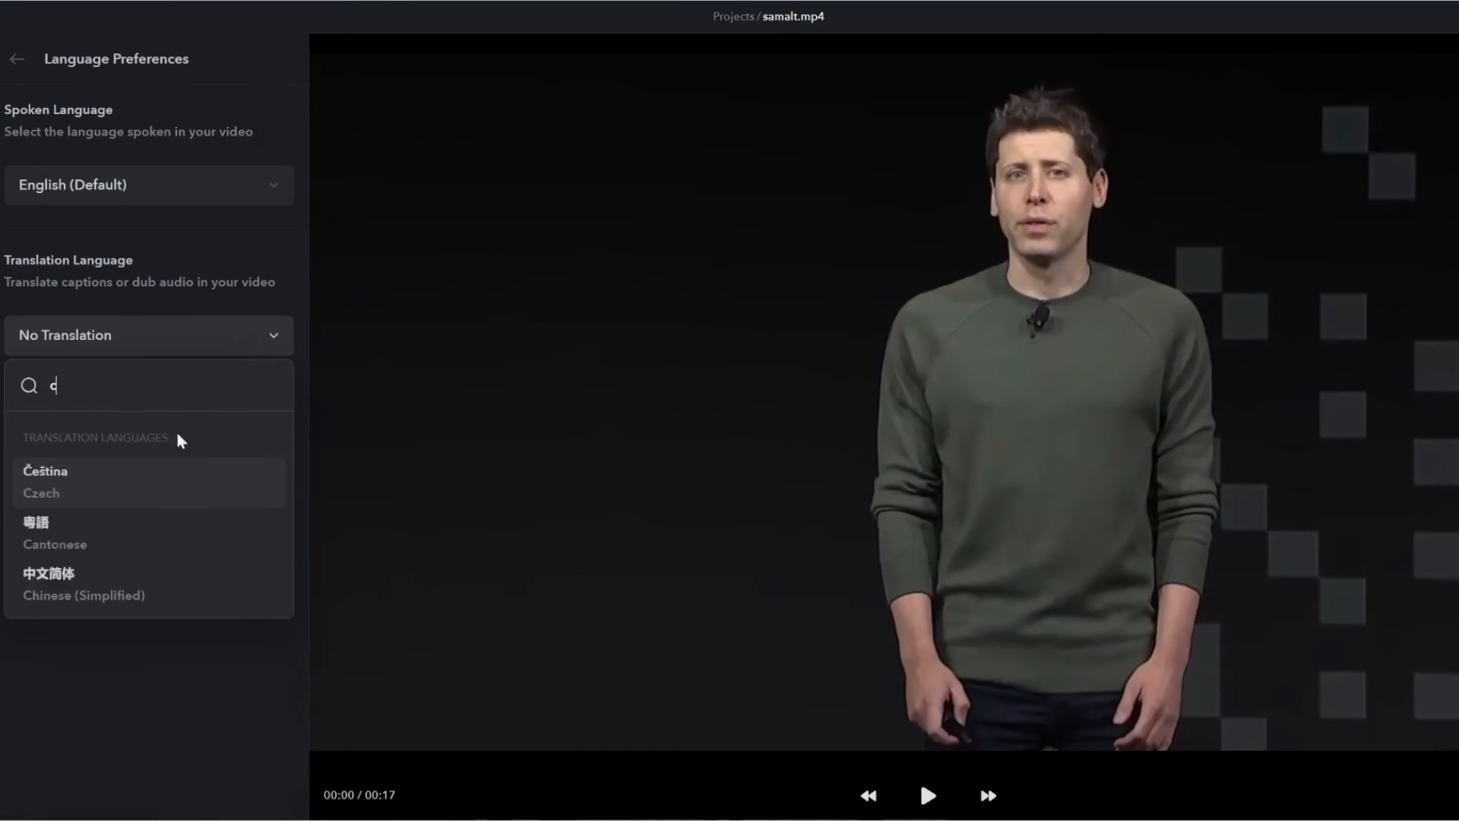
- Dub the new project into 中文简体 (Chinese Simplified) with AI Dubbing
click(82, 583)
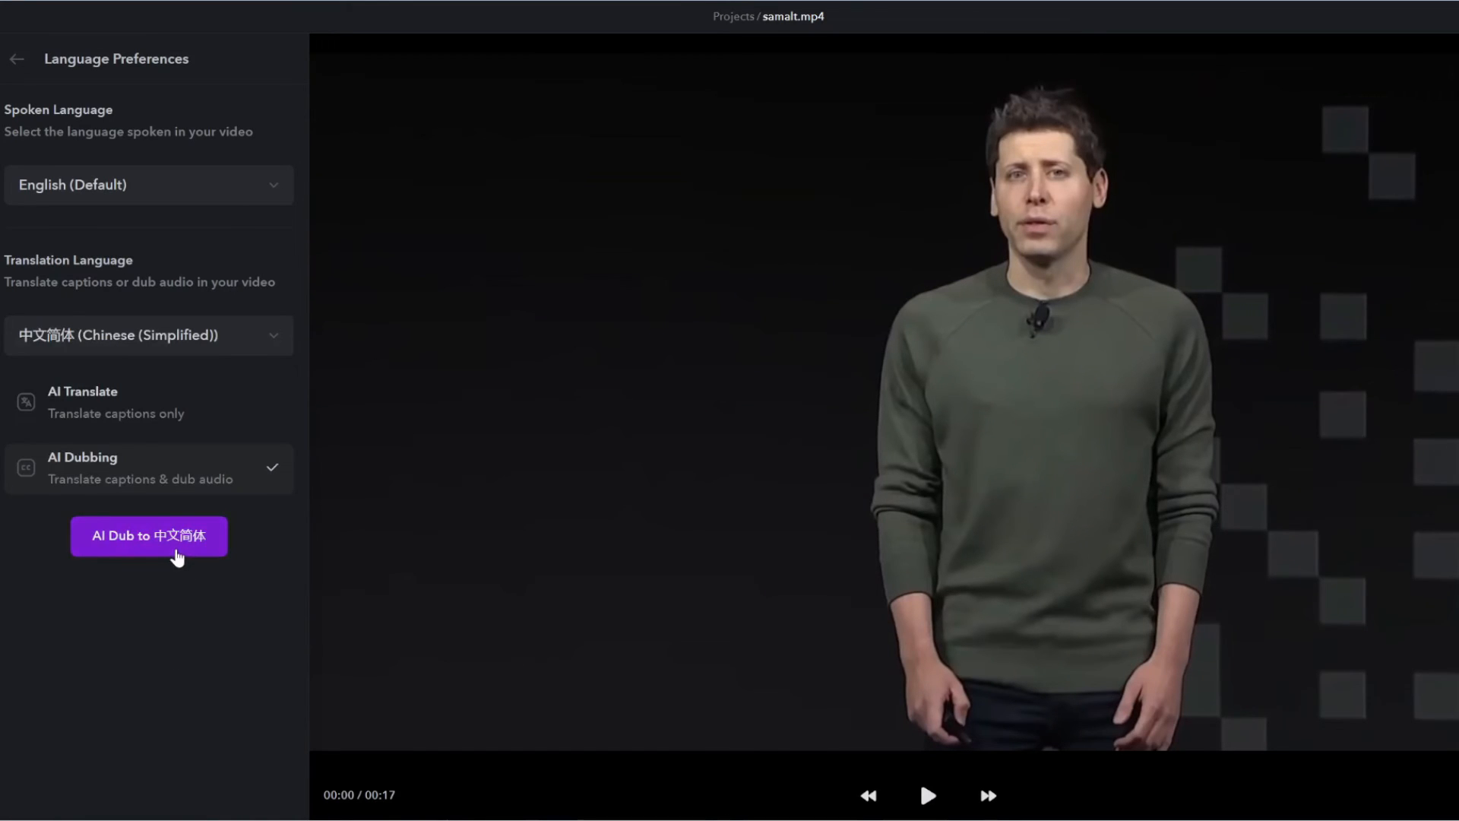
click(147, 535)
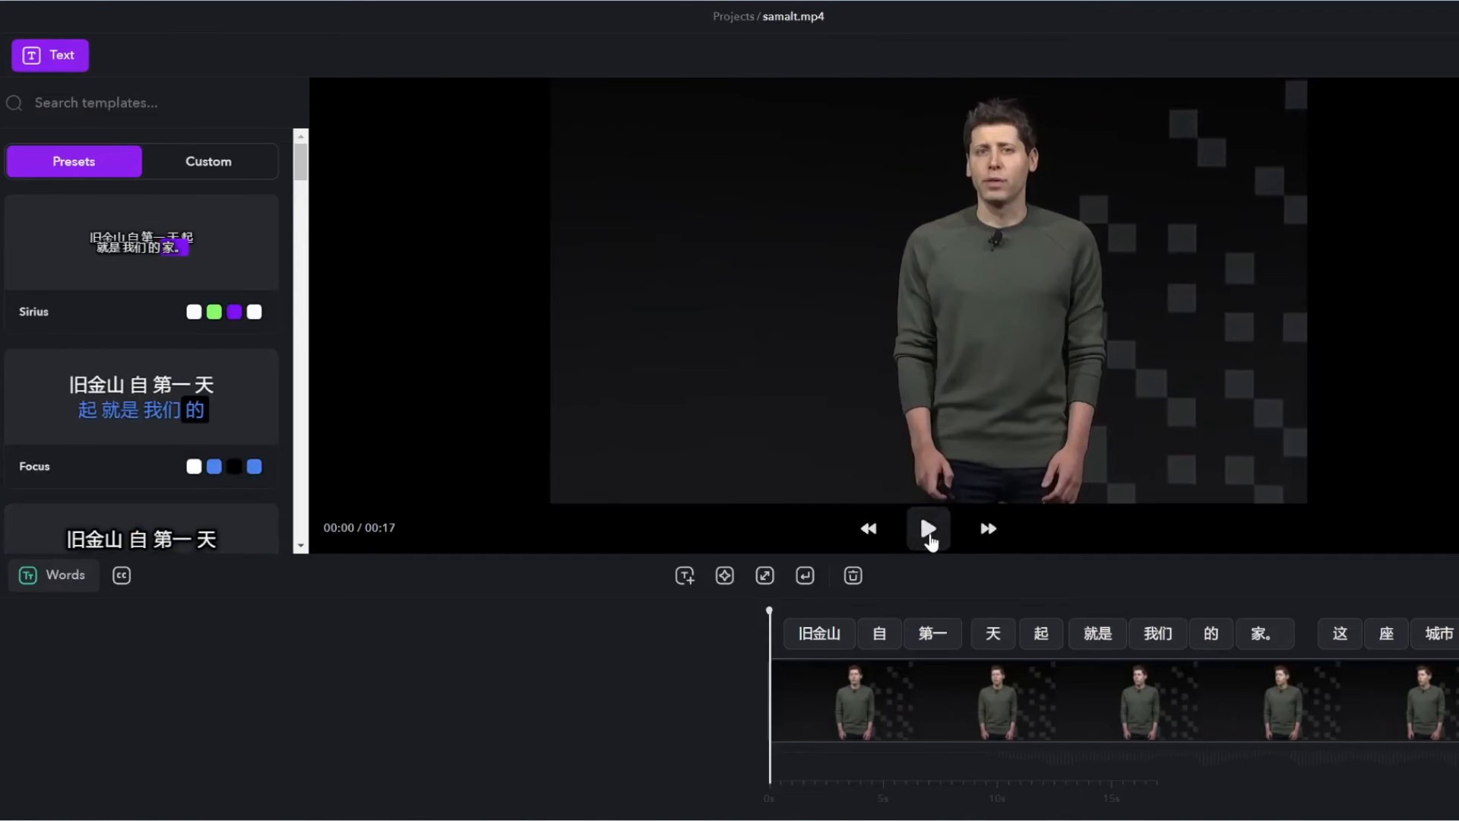
click(928, 529)
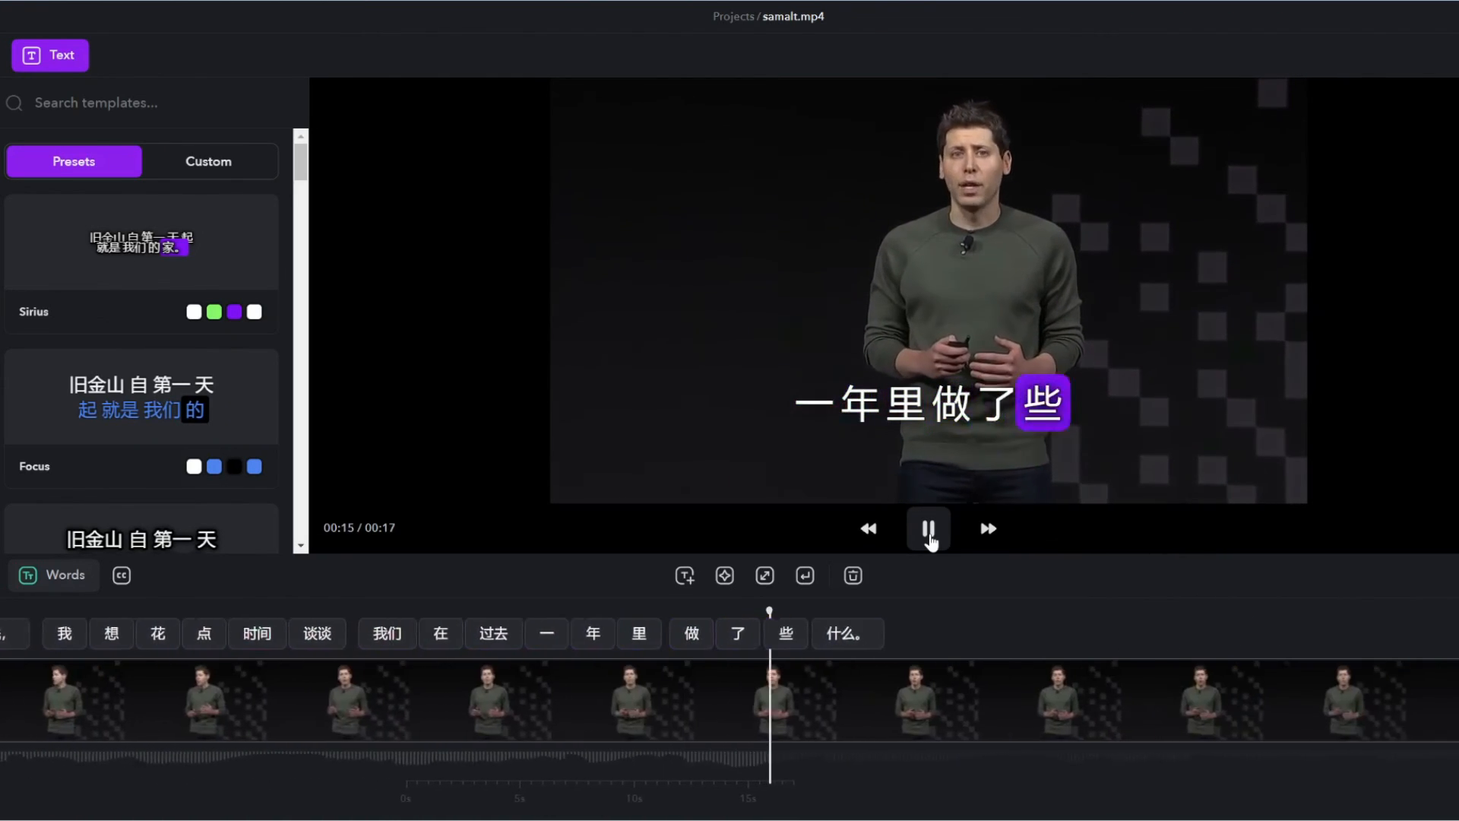
click(928, 527)
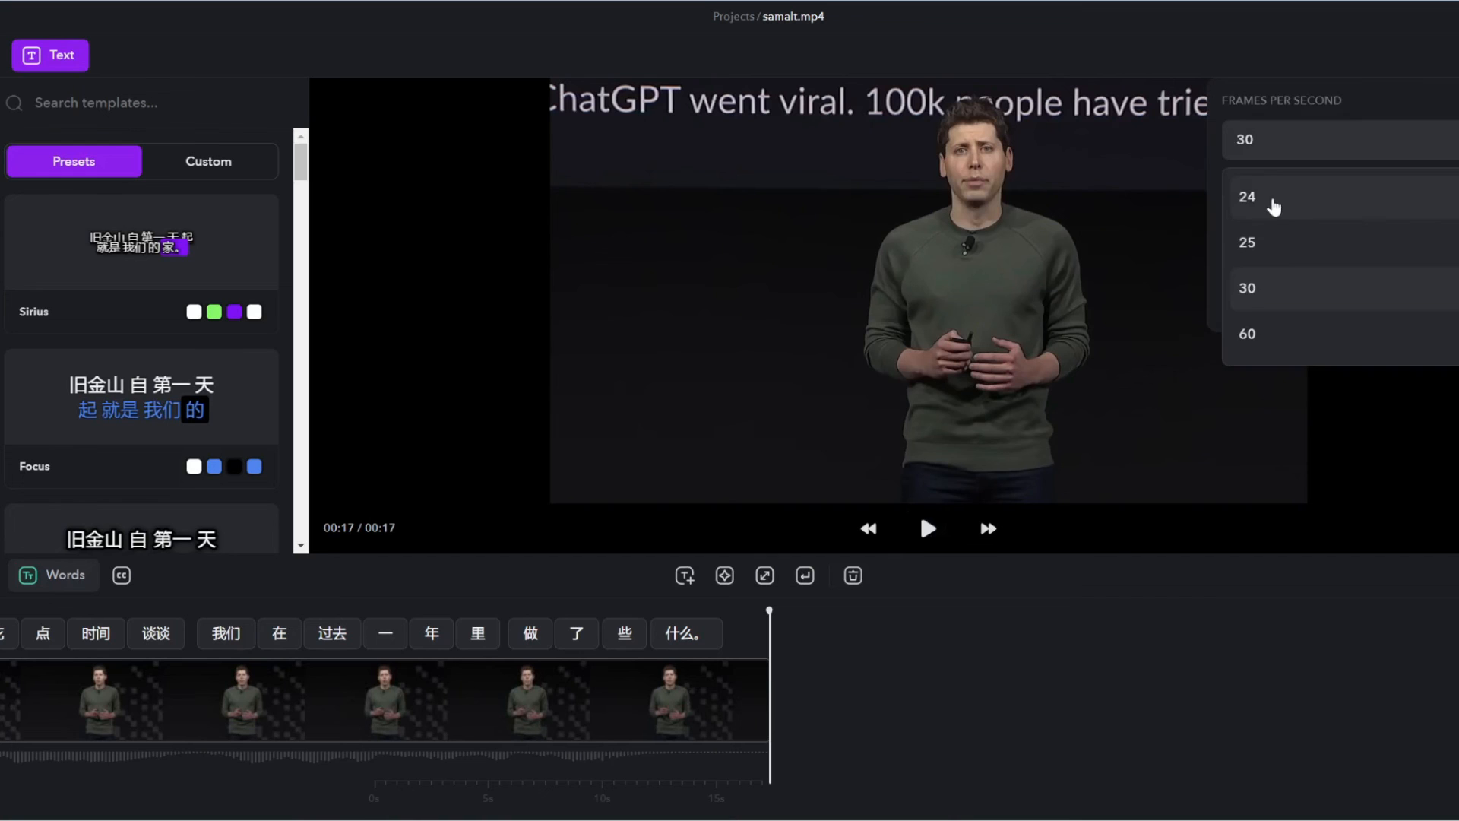
- Export the Chinese-dubbed video at 24 frames per second
click(1246, 196)
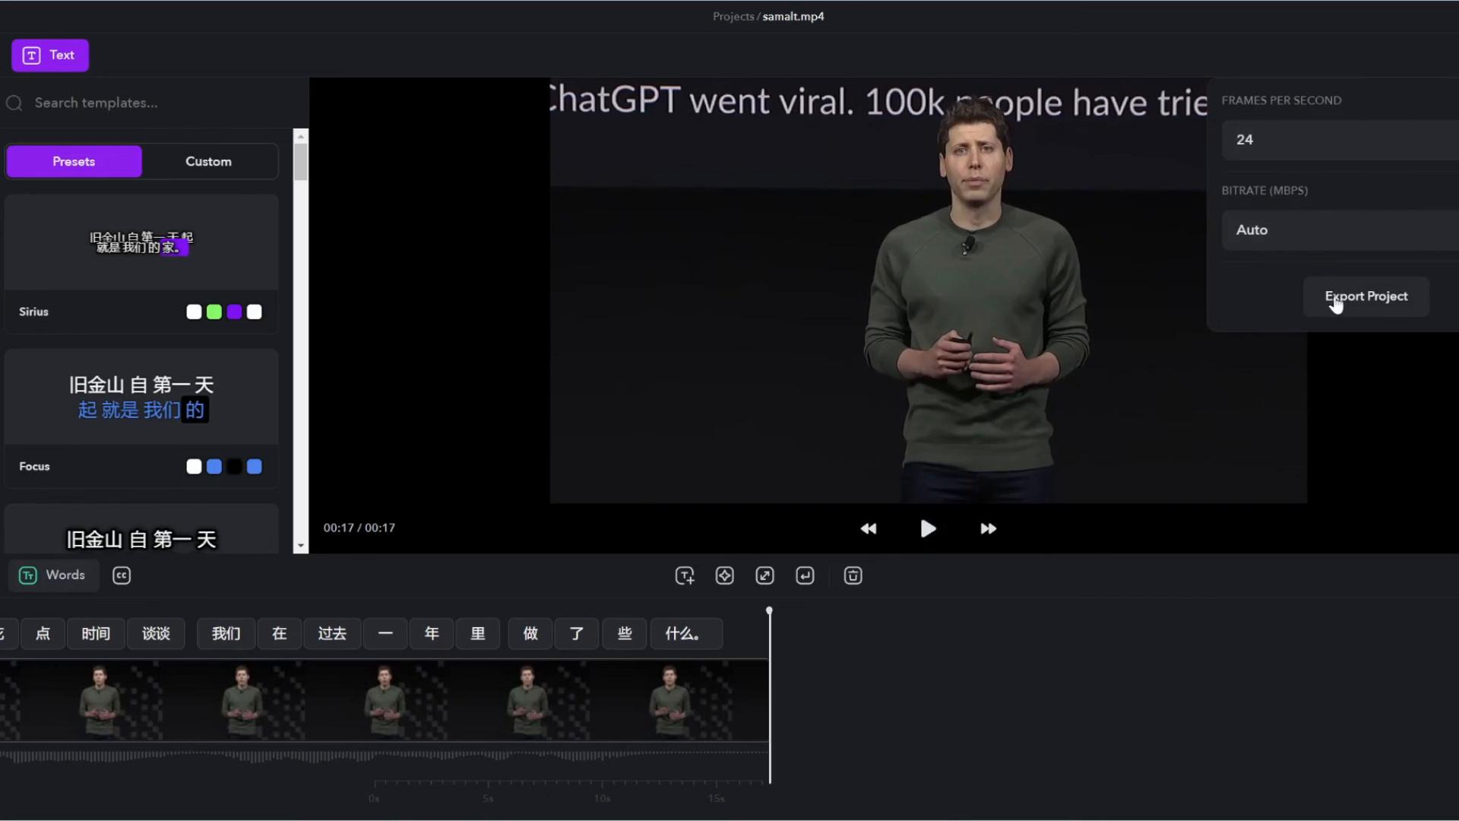
click(1365, 296)
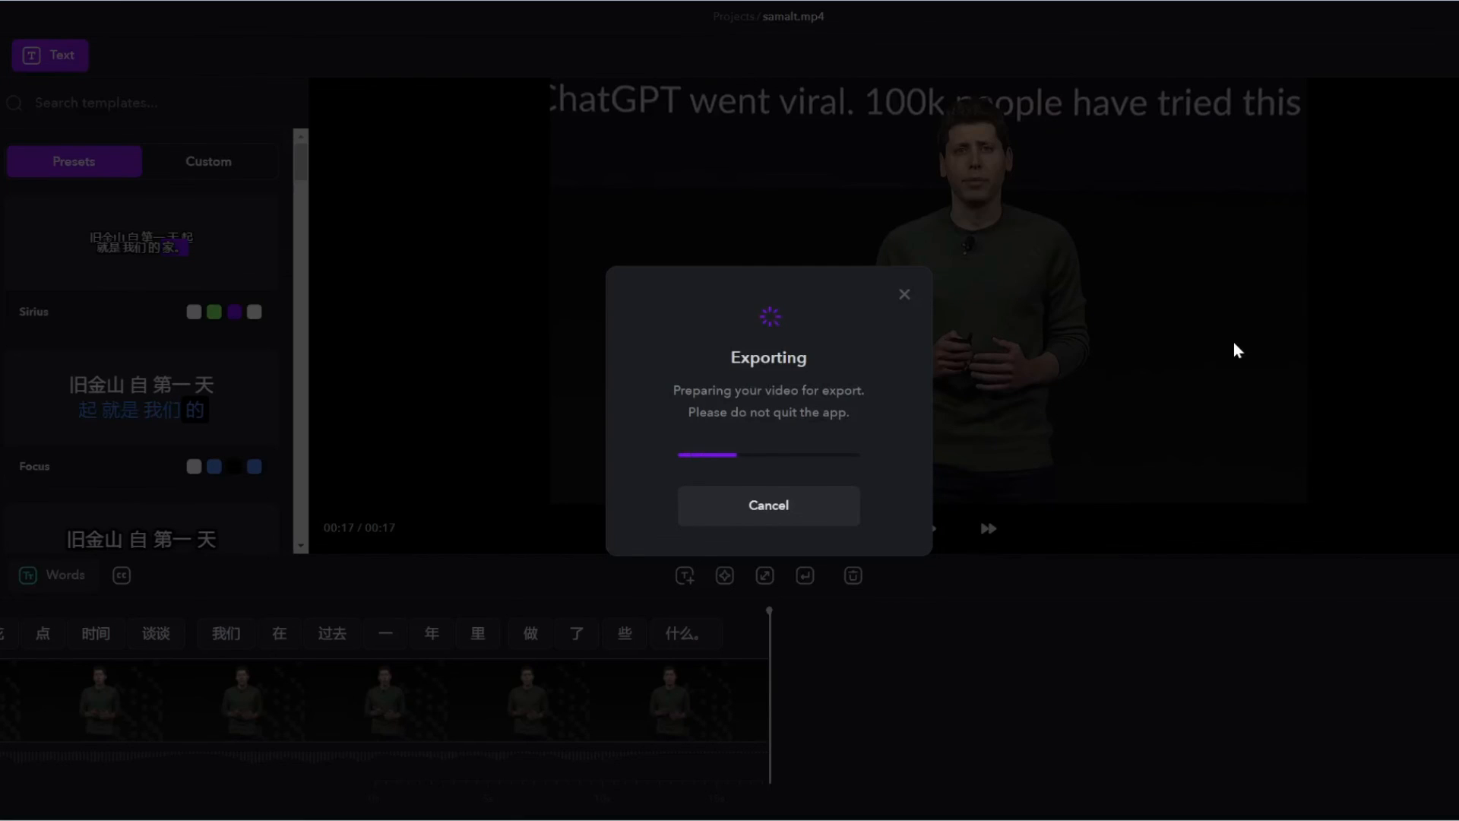